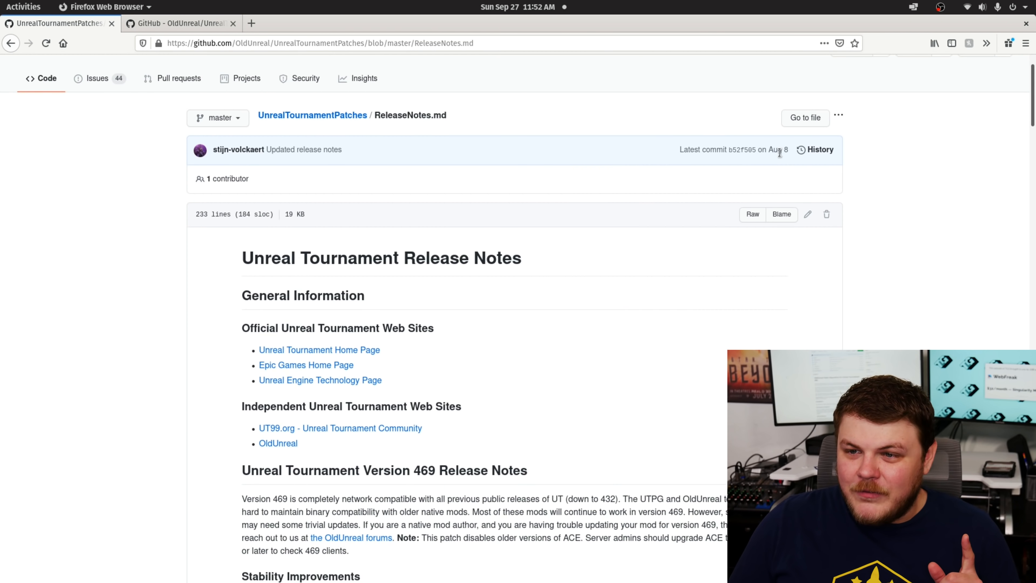
mouse_move(687, 161)
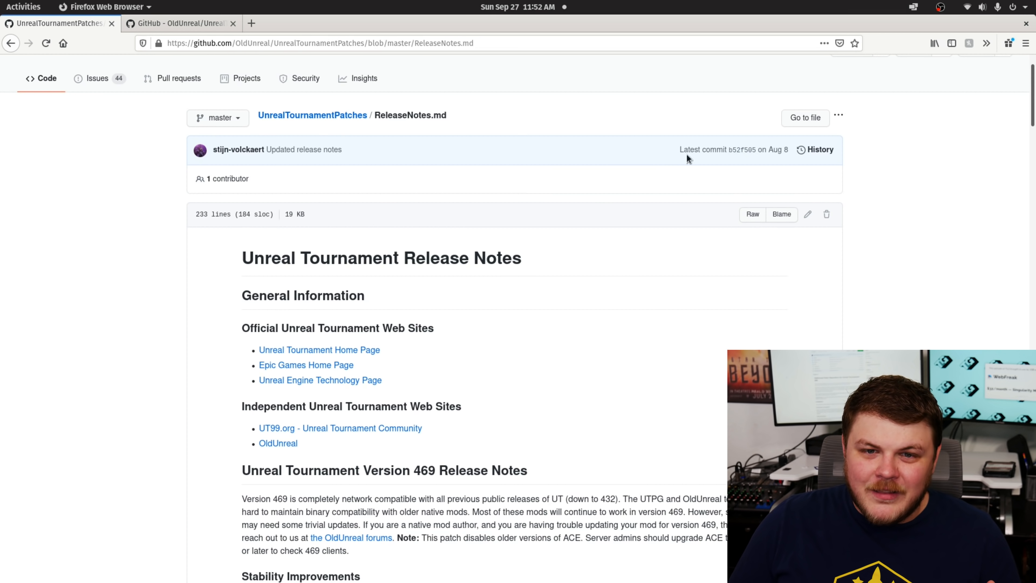
mouse_move(990, 114)
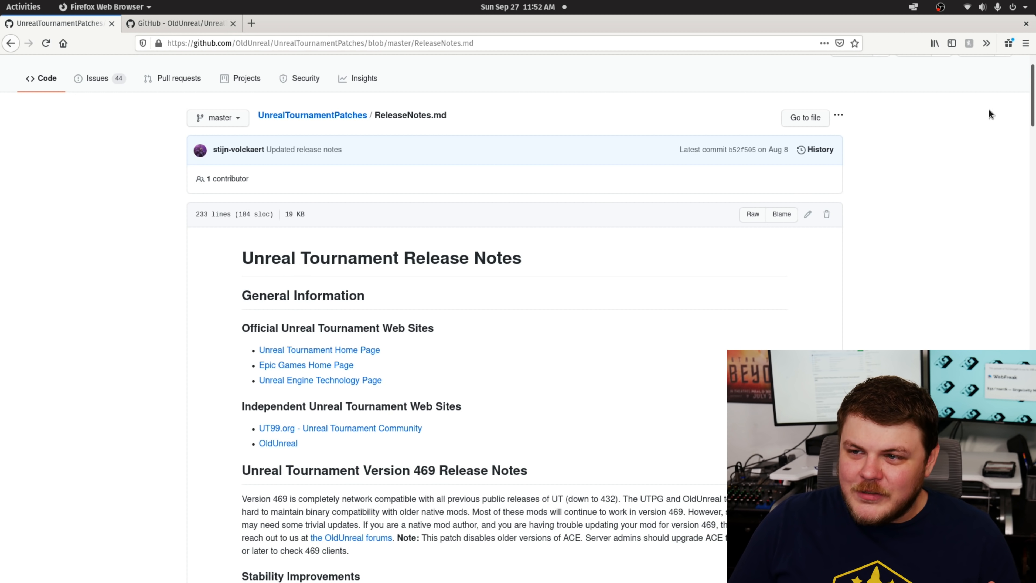
Step: Scroll down through ReleaseNotes.md to read the Unreal Tournament 469 release notes
scroll(down, 3)
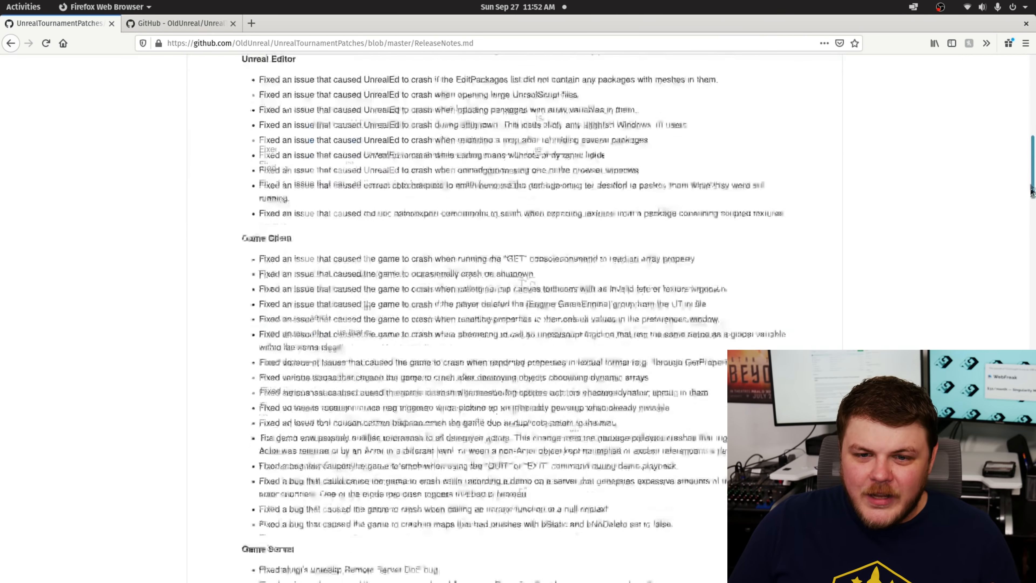
scroll(down, 3)
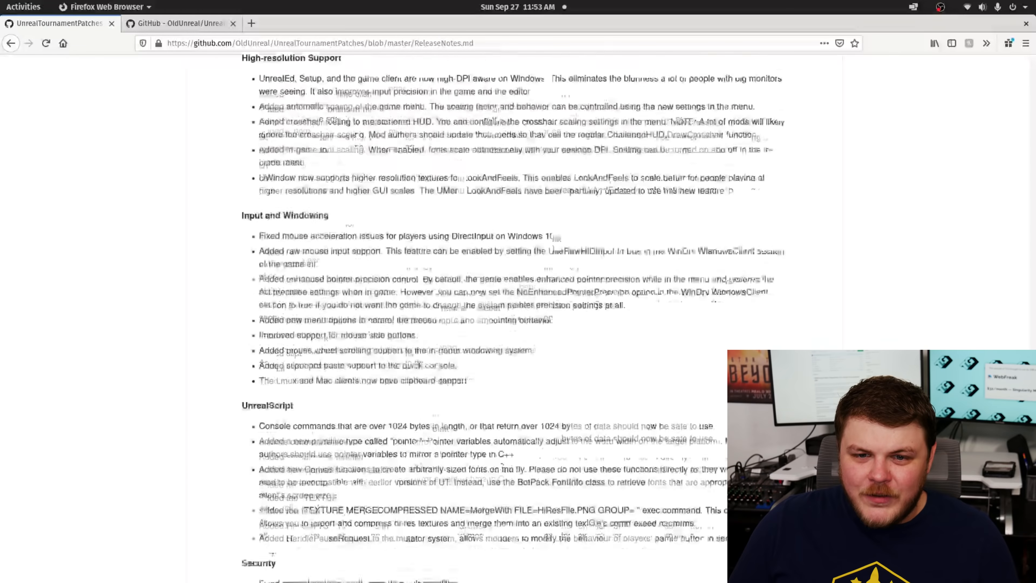
scroll(down, 3)
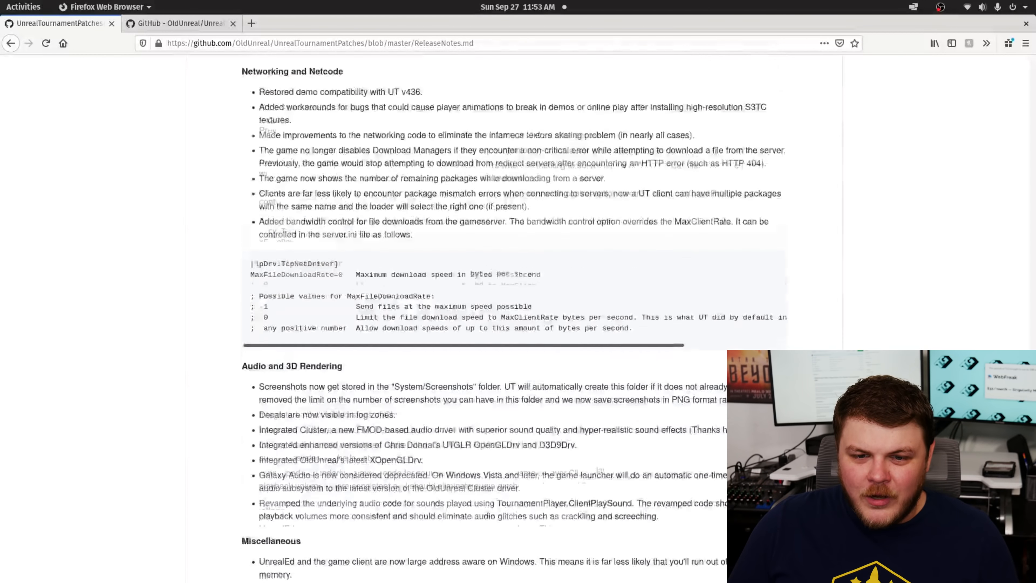
scroll(down, 3)
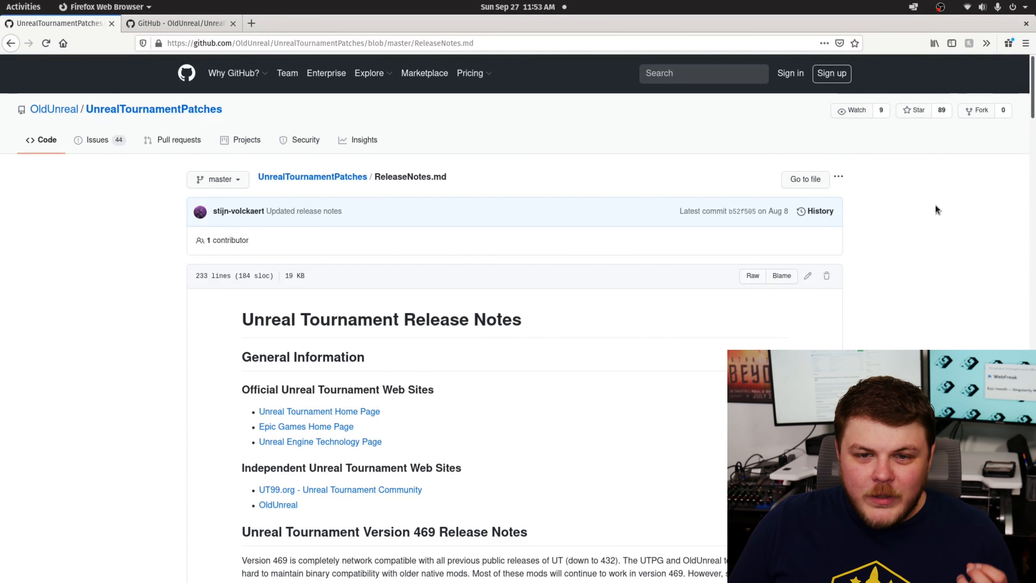
mouse_move(160, 153)
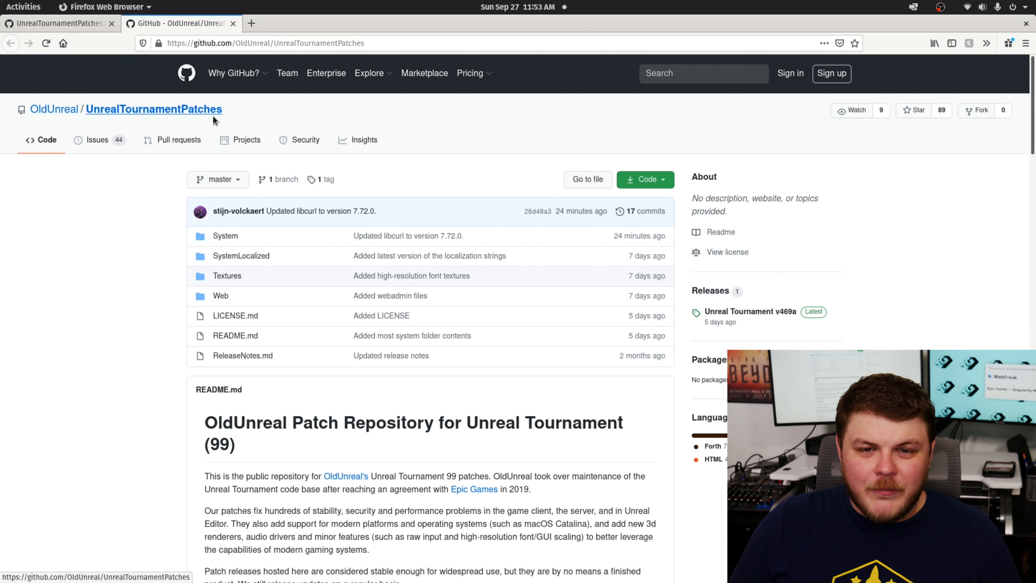
Step: Reach the README's Releases Page link and go to the official patch releases page
scroll(down, 3)
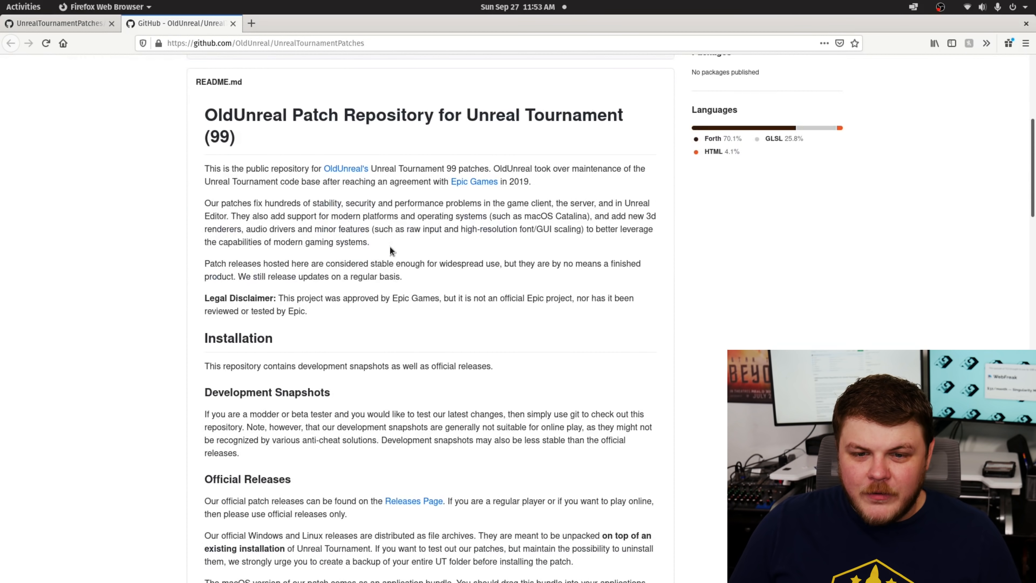
scroll(down, 3)
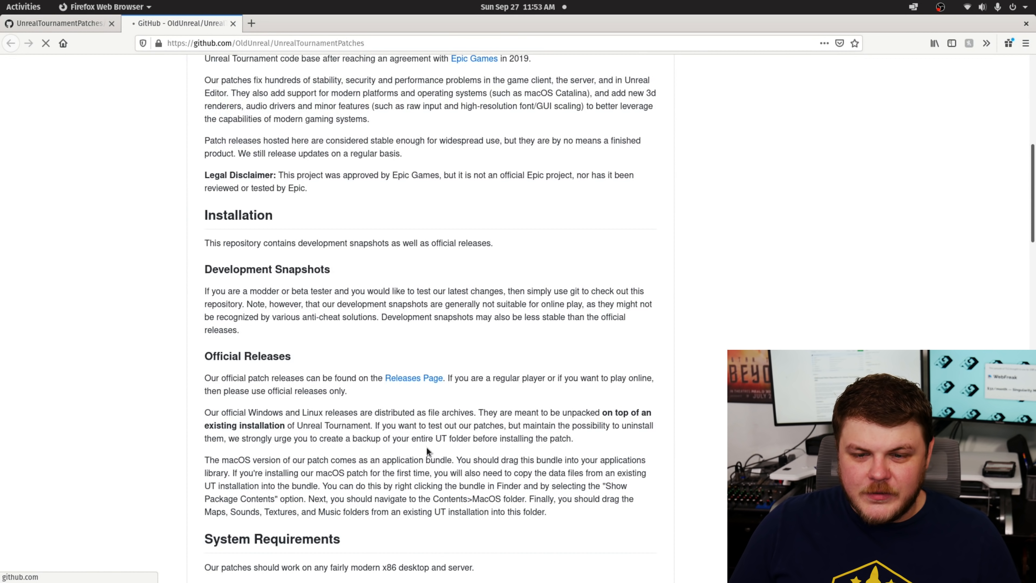
click(414, 378)
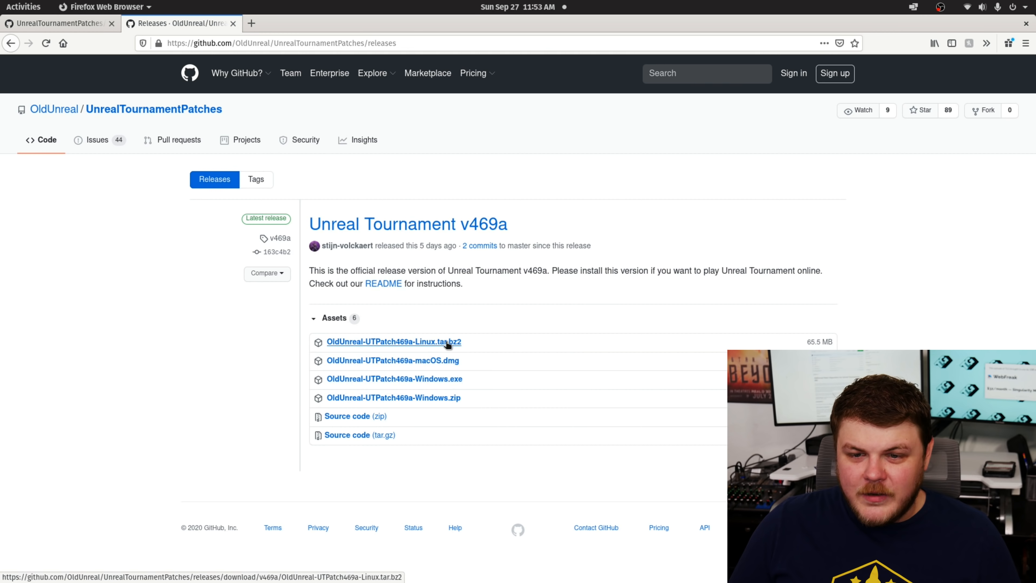
Step: Save OldUnreal-UTPatch469a-Linux.tar.bz2 to disk and check its progress in the Downloads panel
click(394, 342)
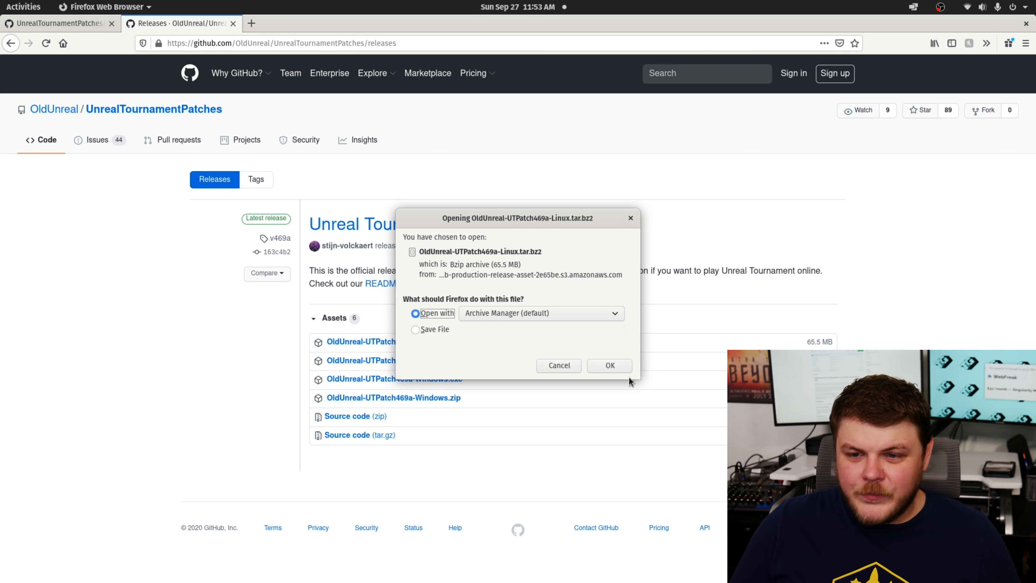
click(415, 329)
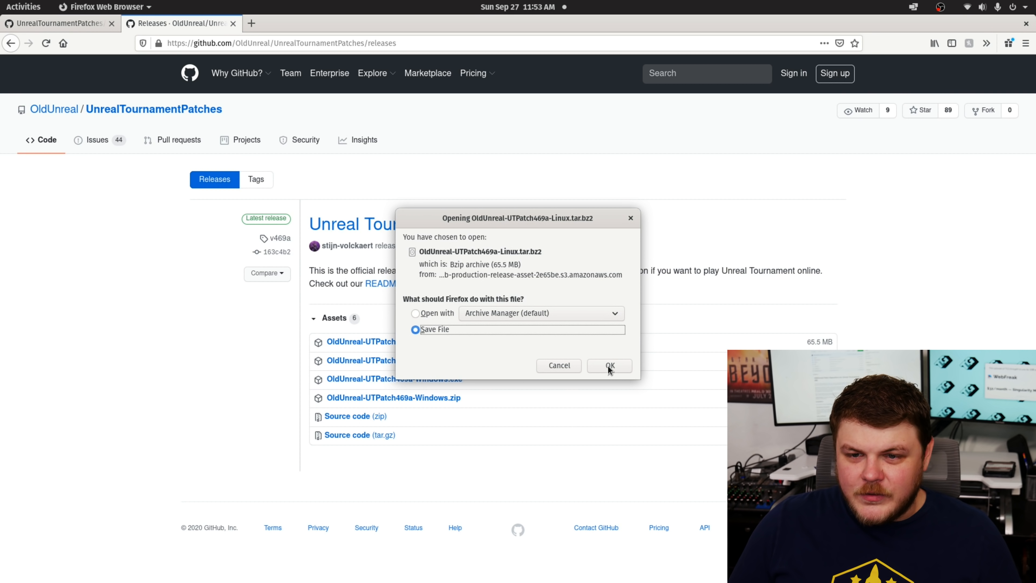
click(610, 366)
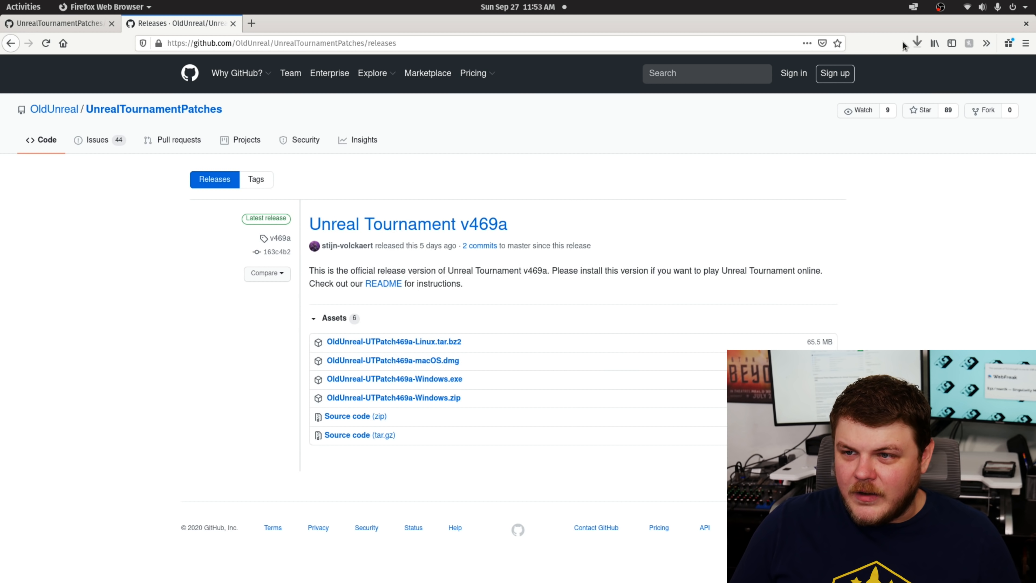
click(395, 342)
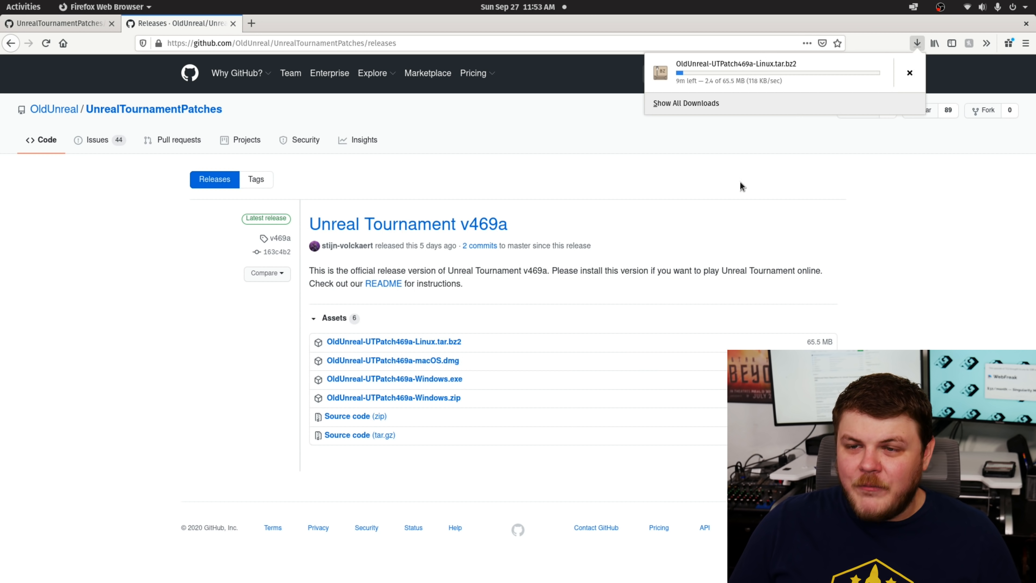
mouse_move(705, 199)
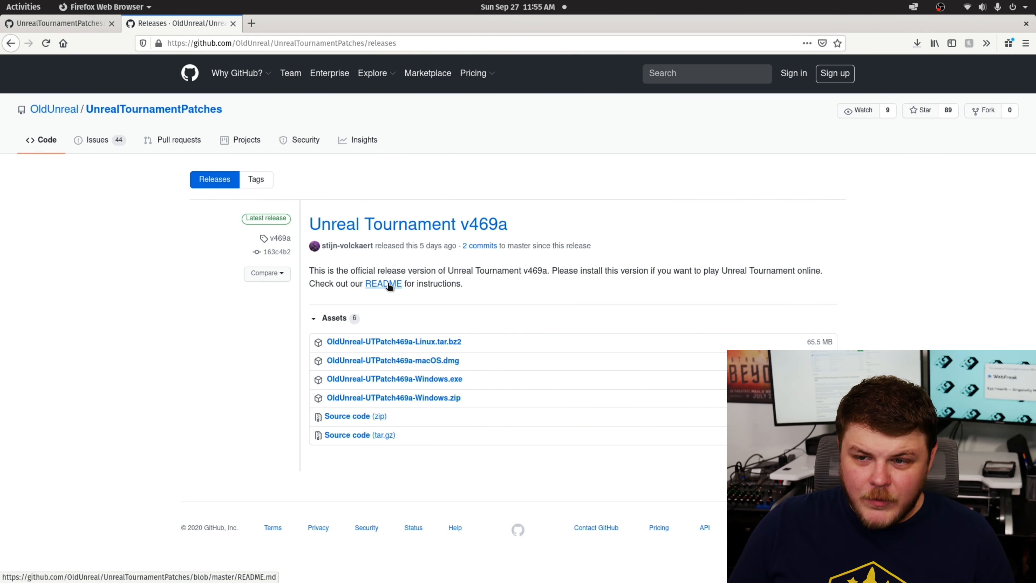
Step: Read the README down to its Official Releases and System Requirements sections
click(384, 284)
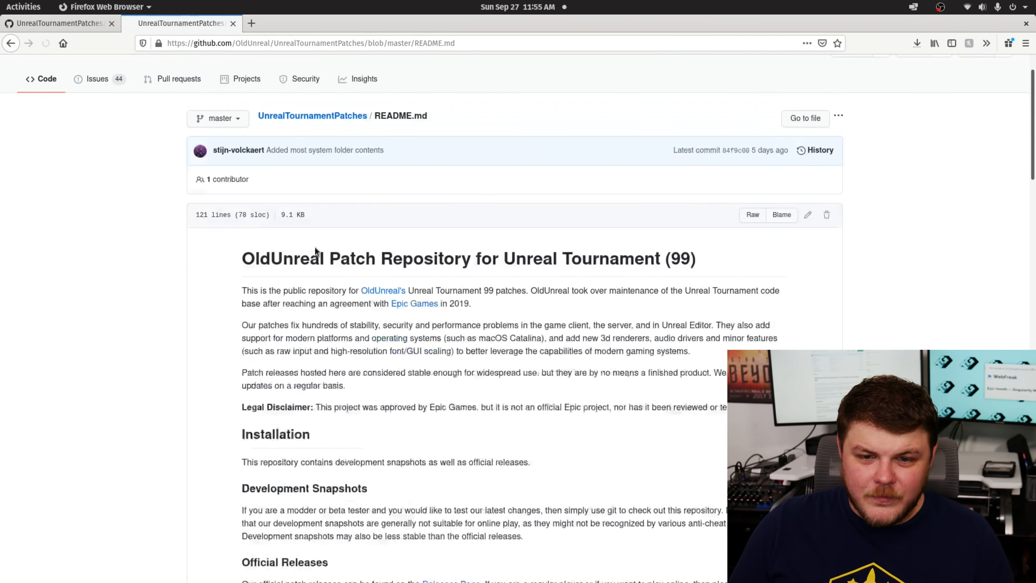
scroll(down, 3)
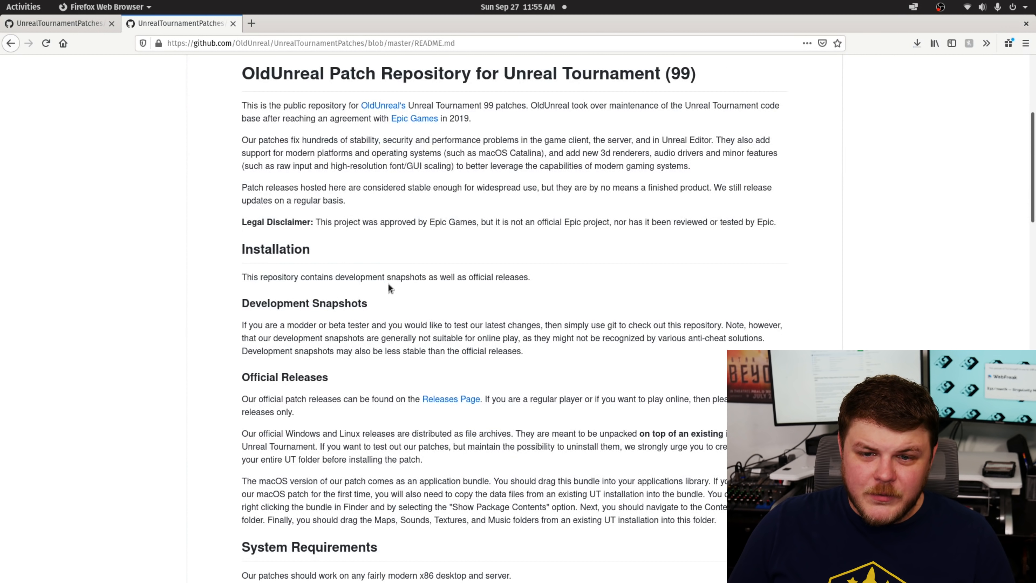
scroll(down, 3)
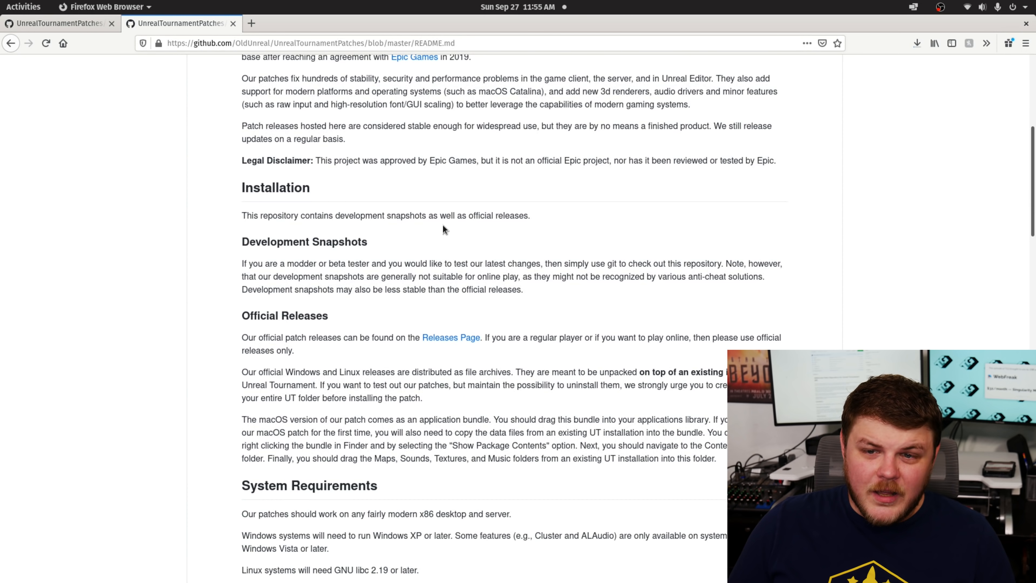
scroll(down, 3)
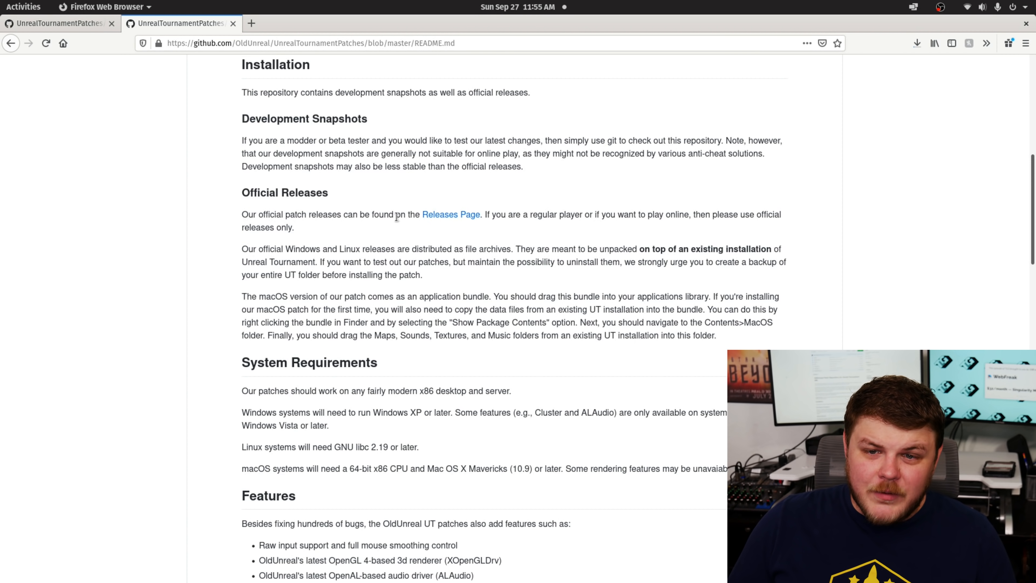
mouse_move(499, 217)
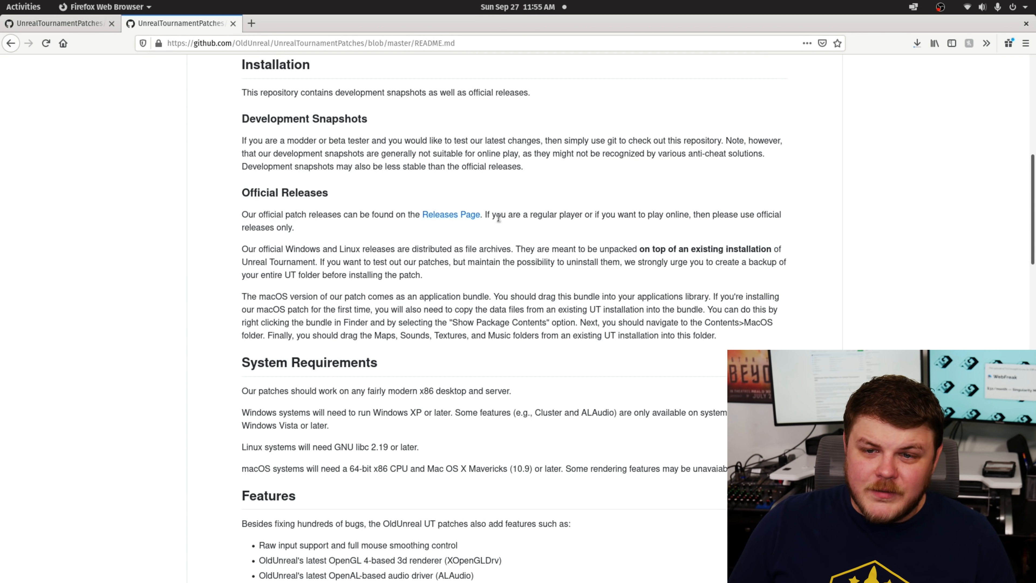
mouse_move(647, 215)
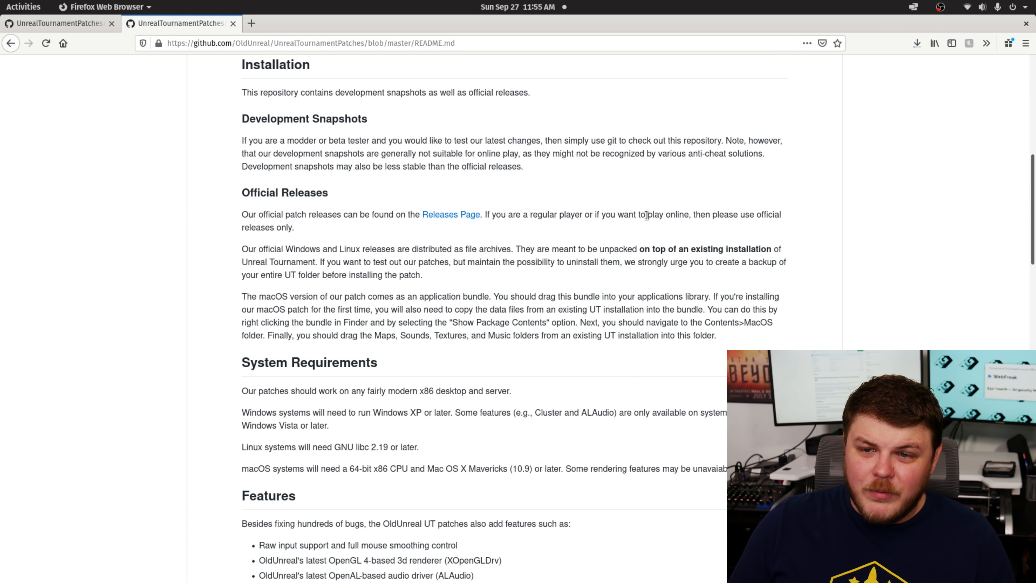
mouse_move(467, 249)
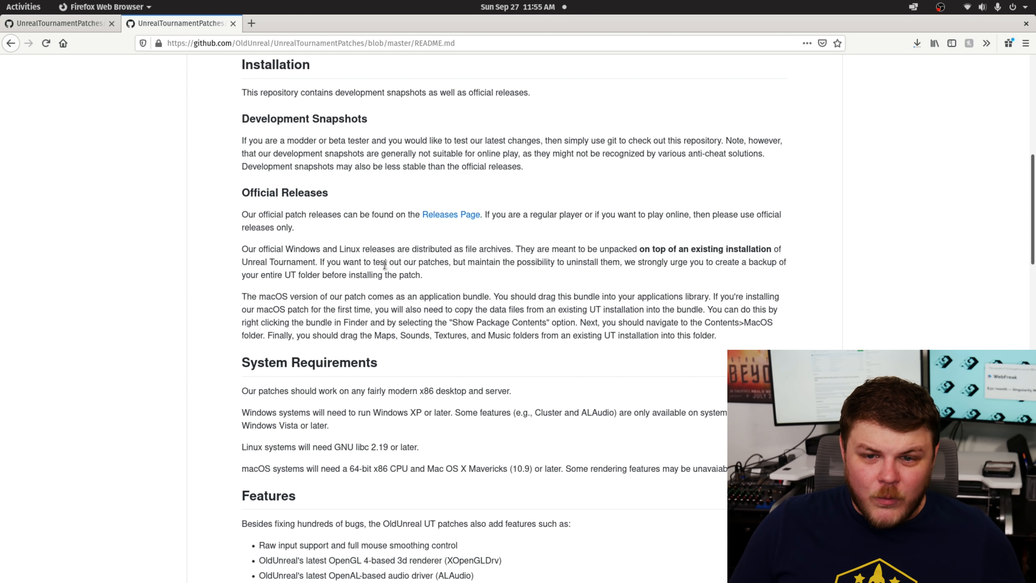
mouse_move(566, 219)
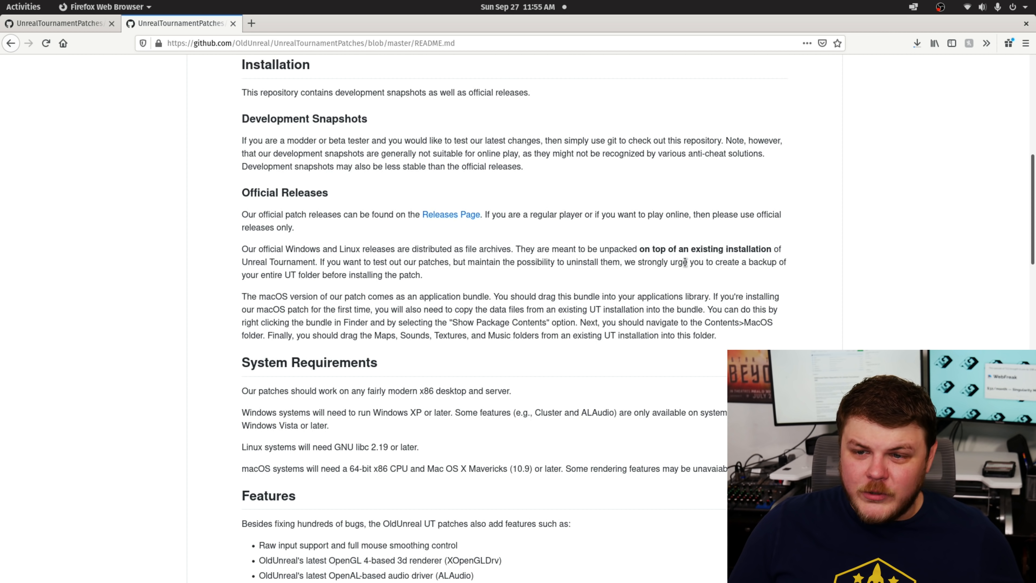
mouse_move(328, 290)
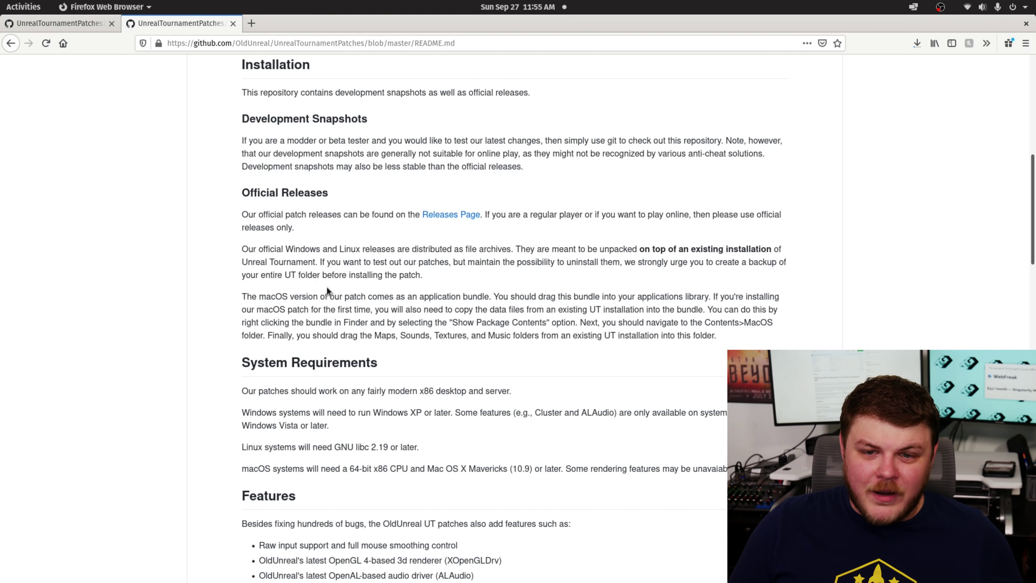
mouse_move(298, 295)
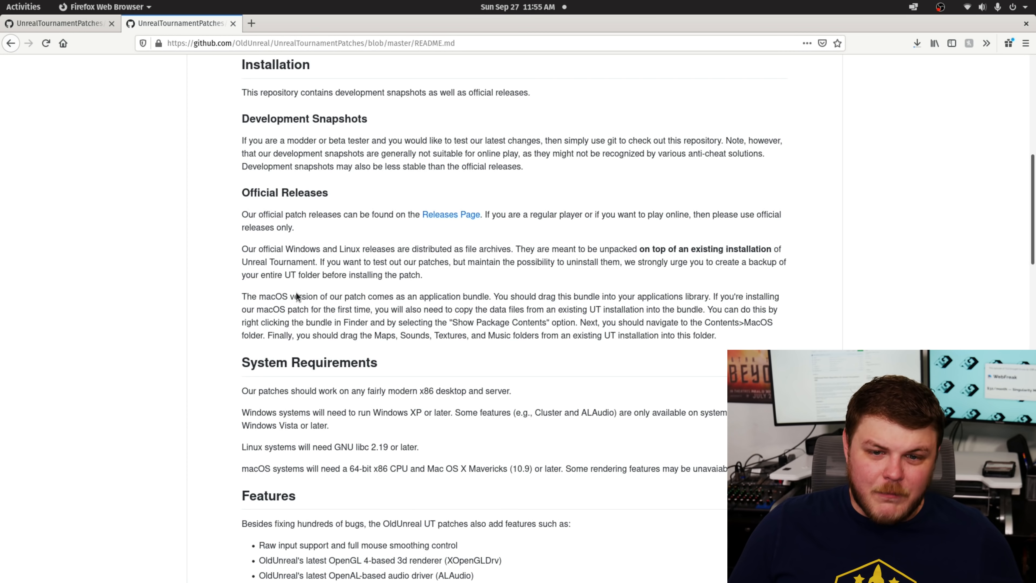
scroll(down, 3)
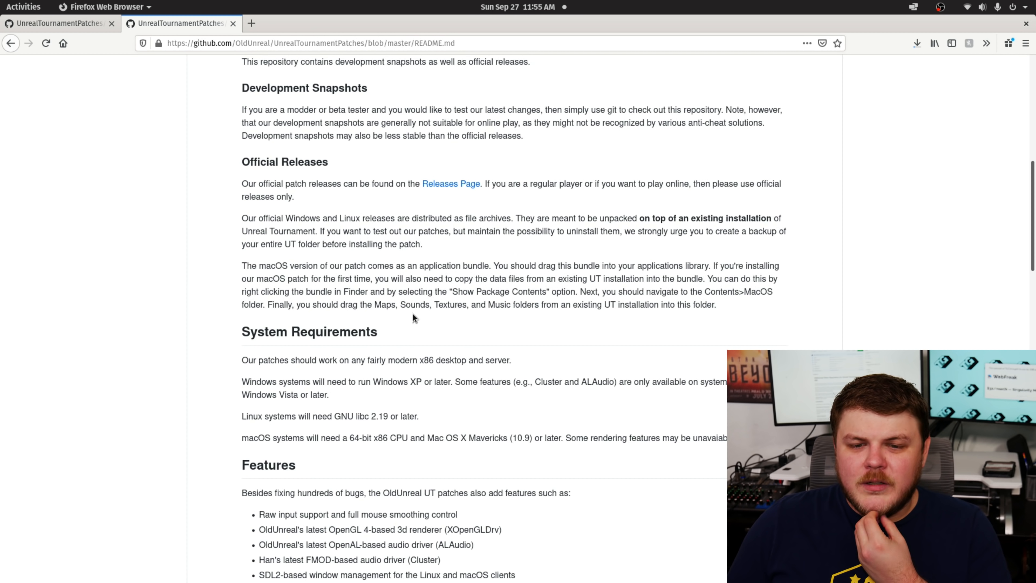
scroll(up, 3)
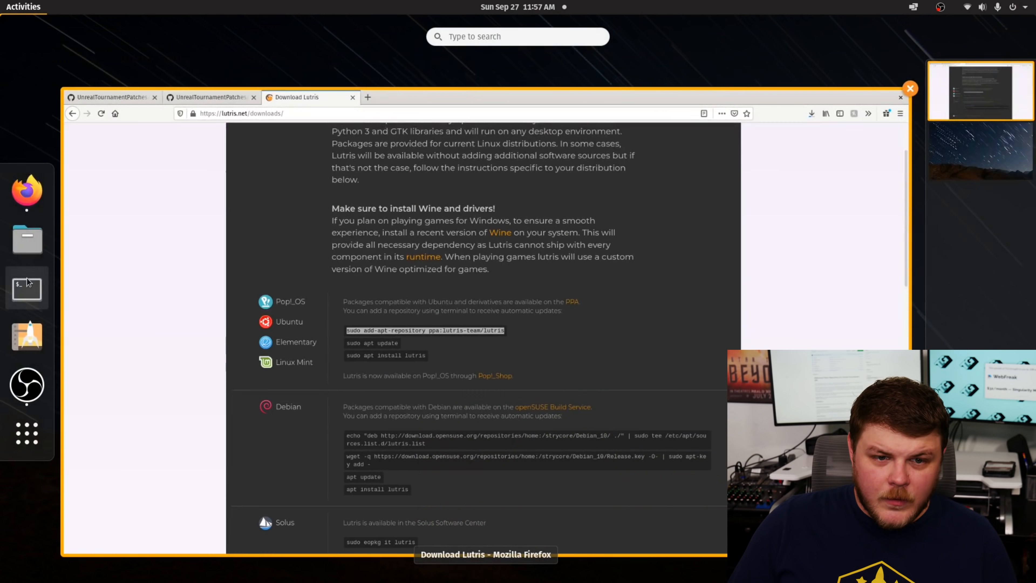
Step: Bring the browser window back from the overview to the Lutris downloads page
click(27, 288)
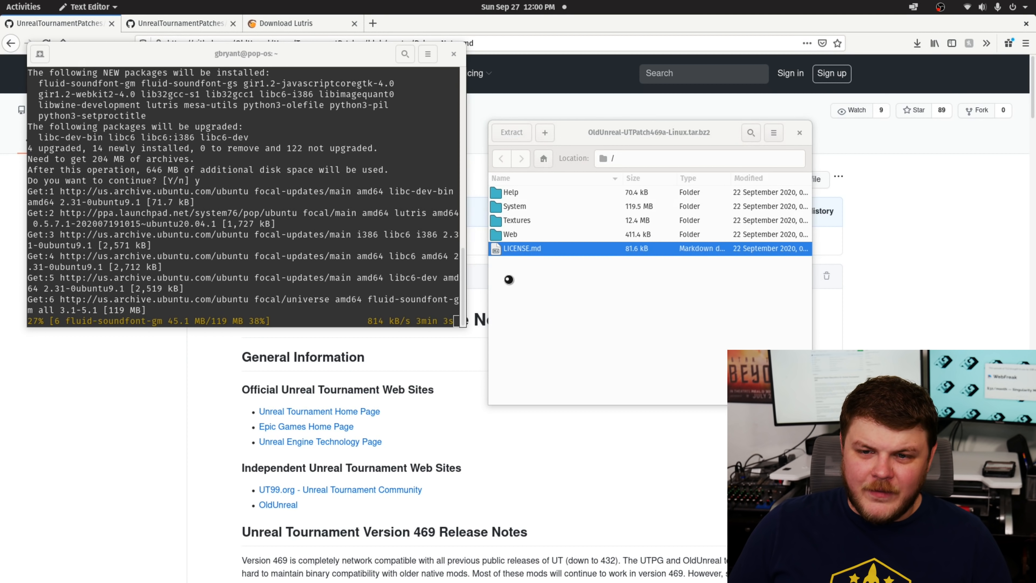
Step: Read the patch's LICENSE.md in Text Editor, scrolling through the third-party licenses
double_click(523, 249)
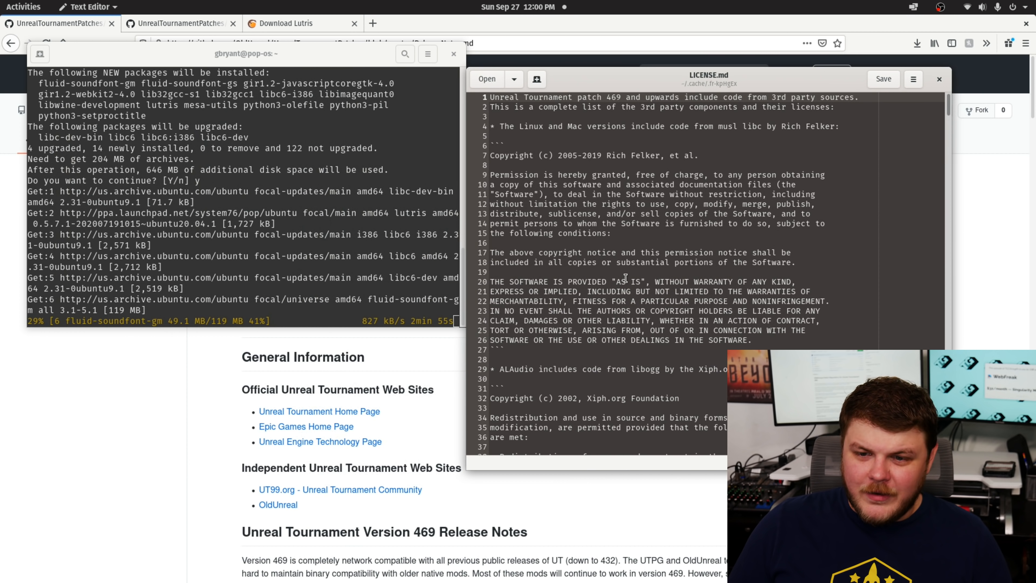
scroll(down, 3)
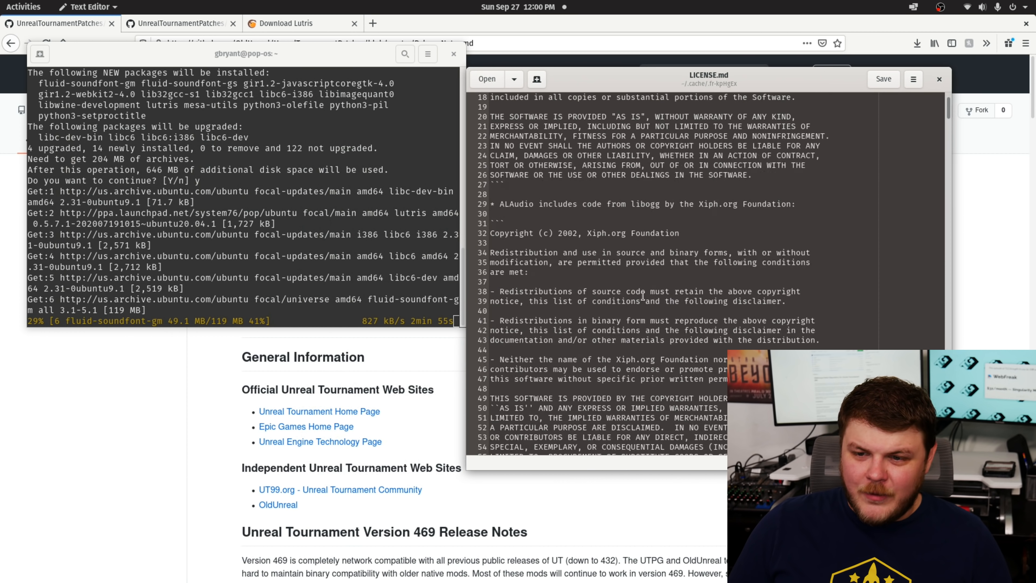
scroll(down, 3)
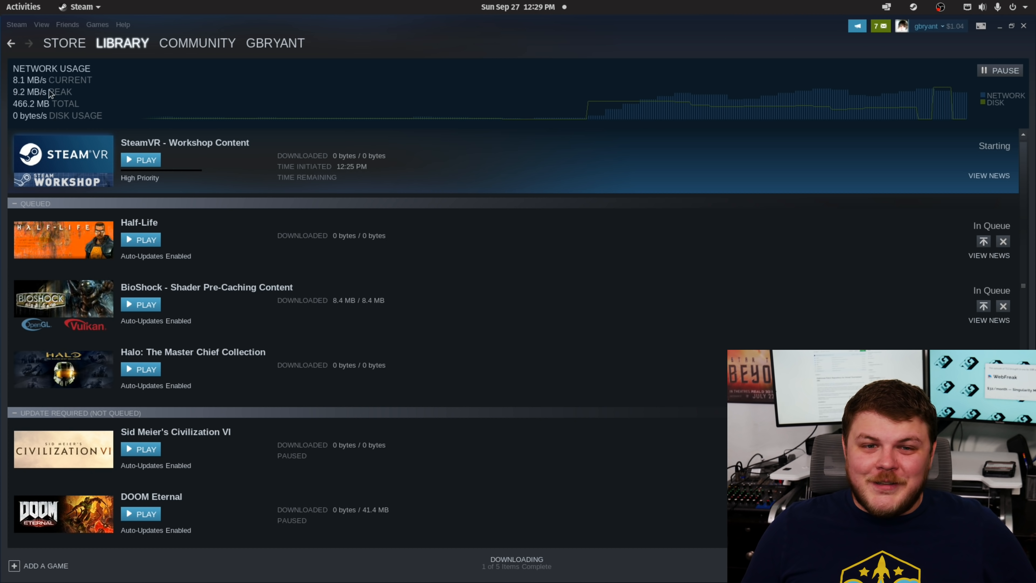
mouse_move(346, 115)
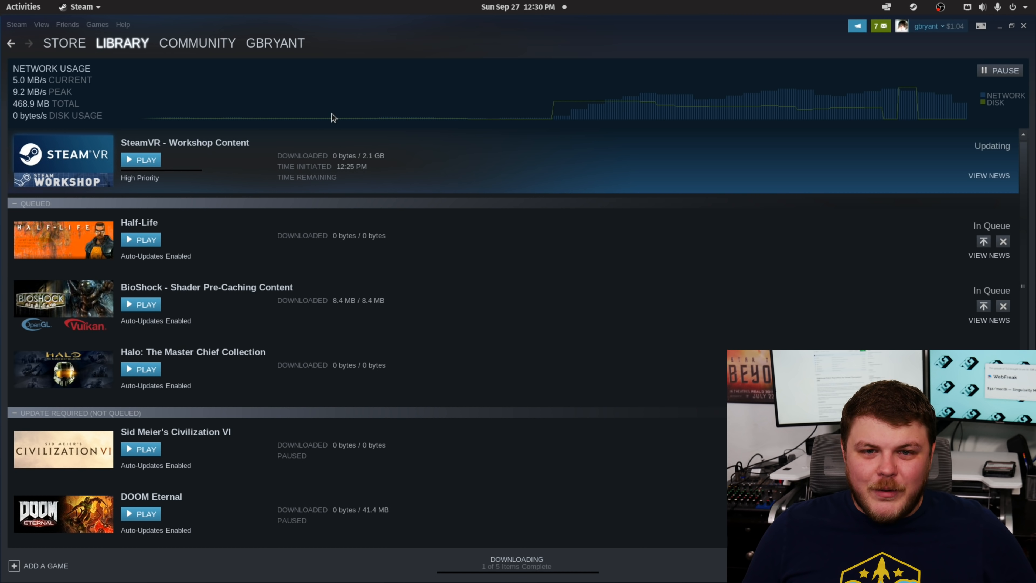
click(122, 42)
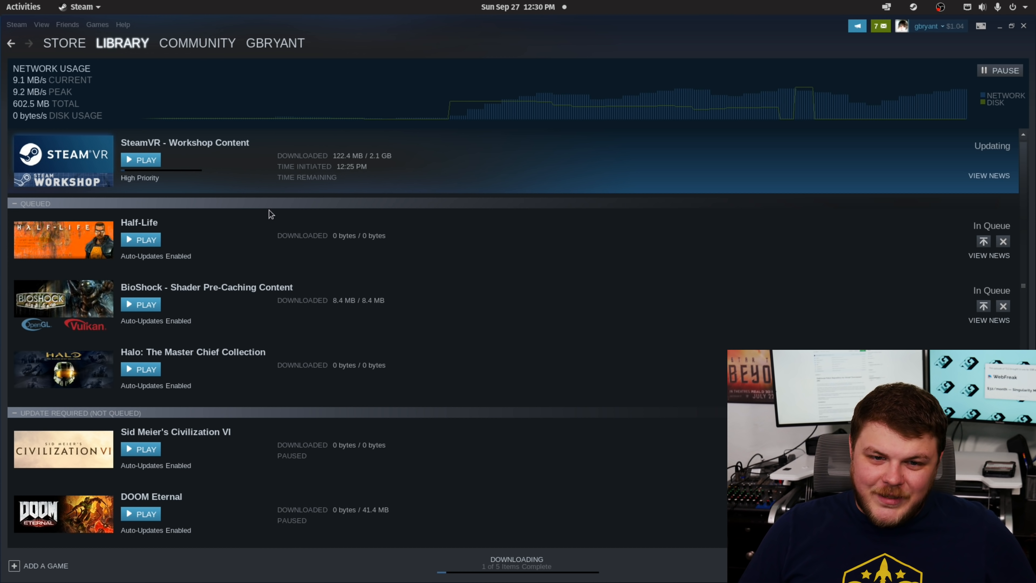
mouse_move(283, 301)
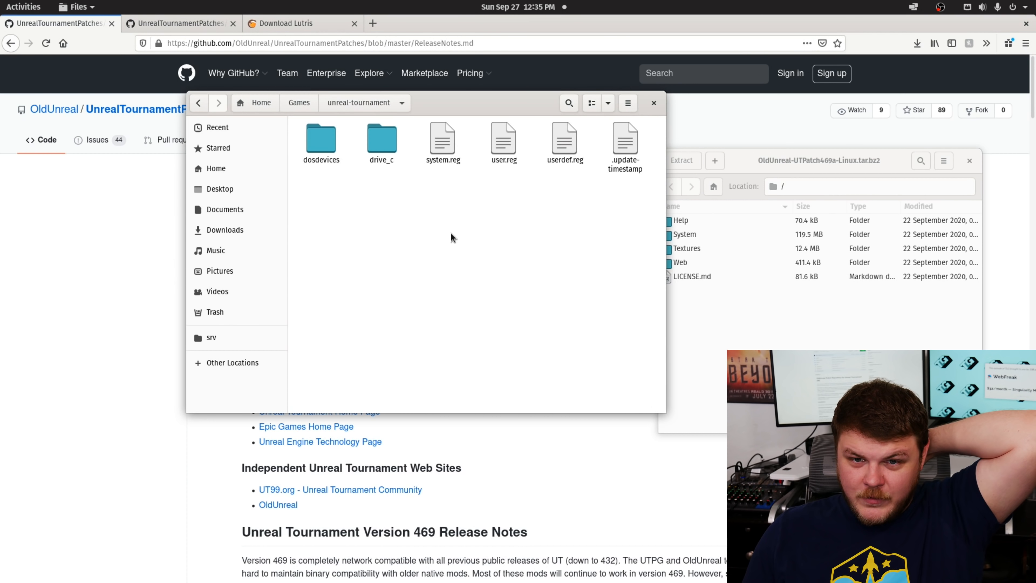
Step: Browse into drive_c/GOG Games and extract the patch files into the Unreal Tournament GOTY folder
double_click(382, 140)
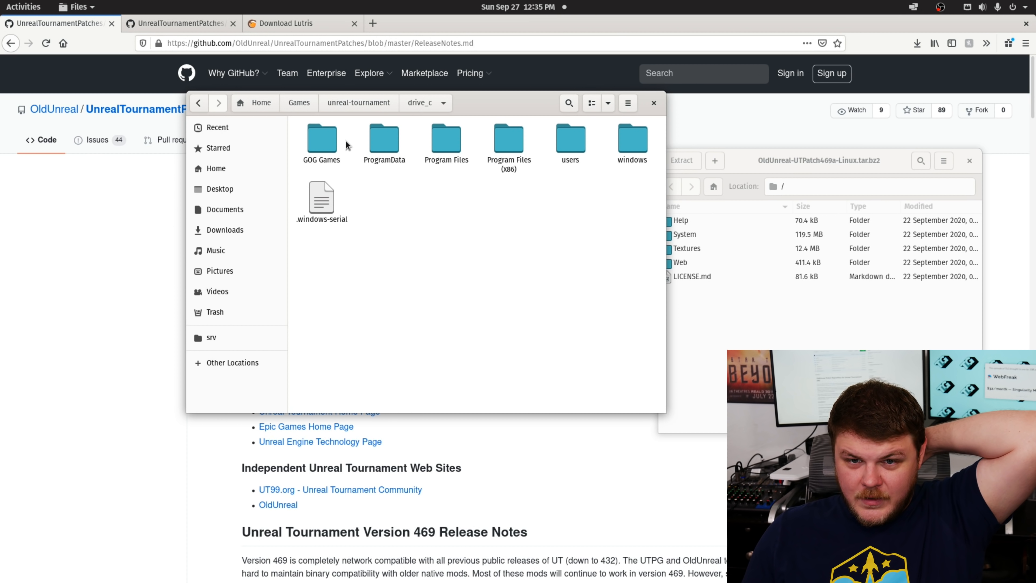
double_click(322, 138)
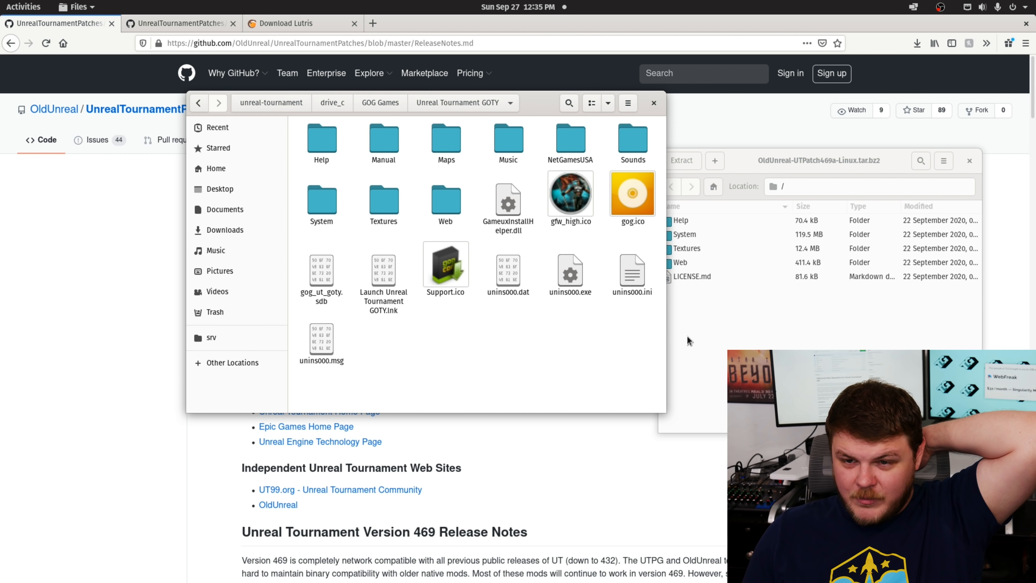
mouse_move(763, 333)
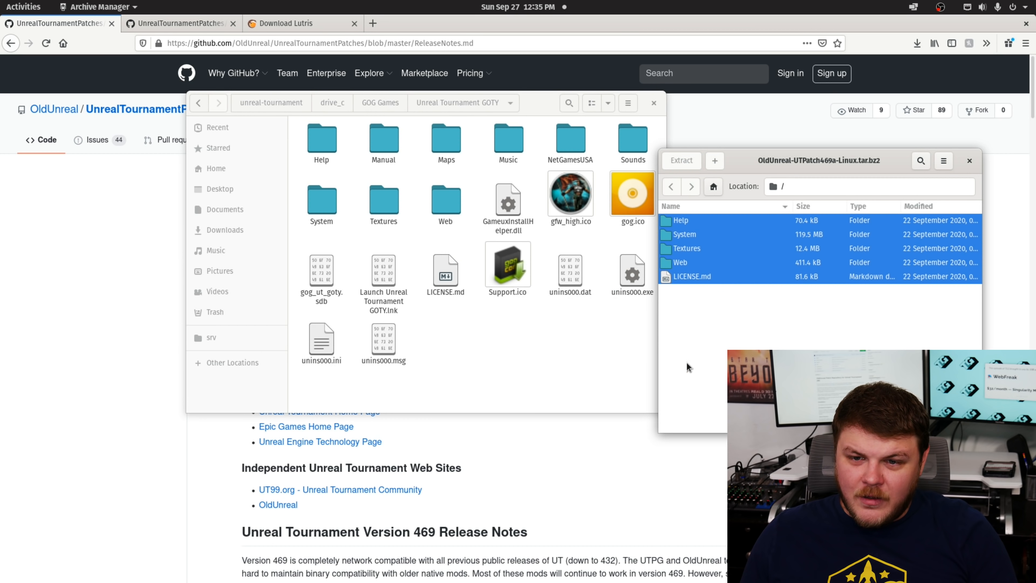
click(681, 161)
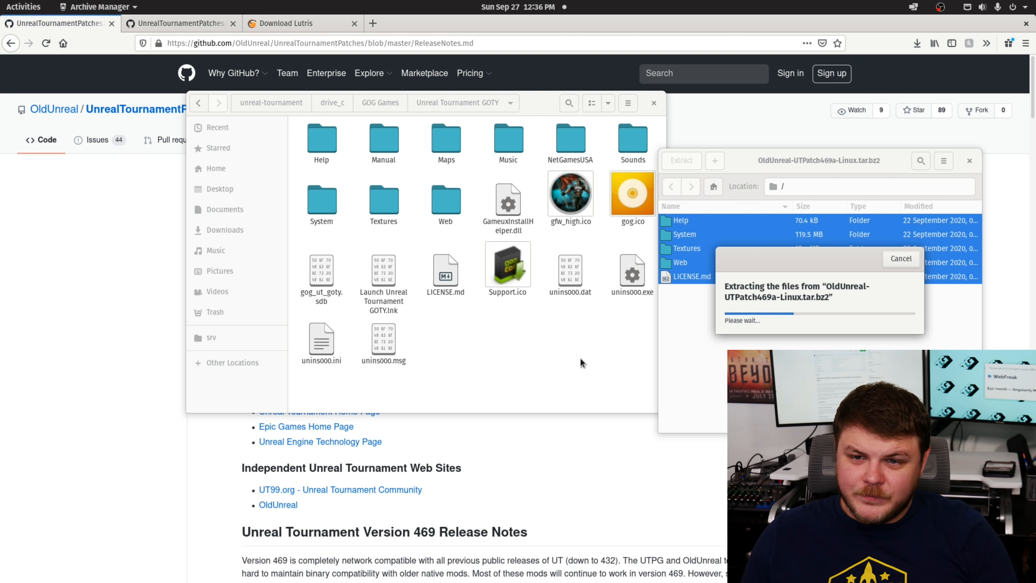
mouse_move(565, 364)
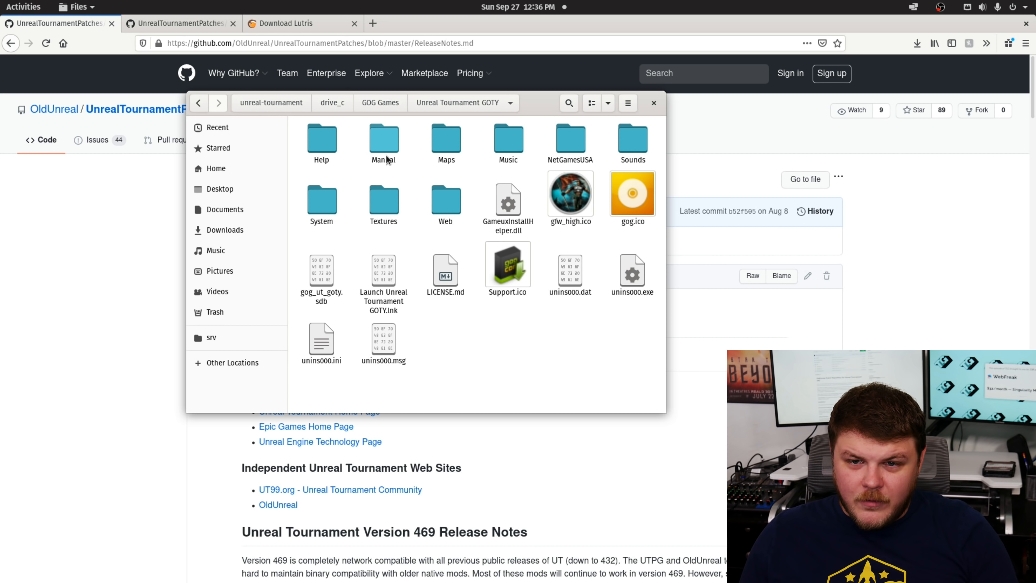
mouse_move(464, 165)
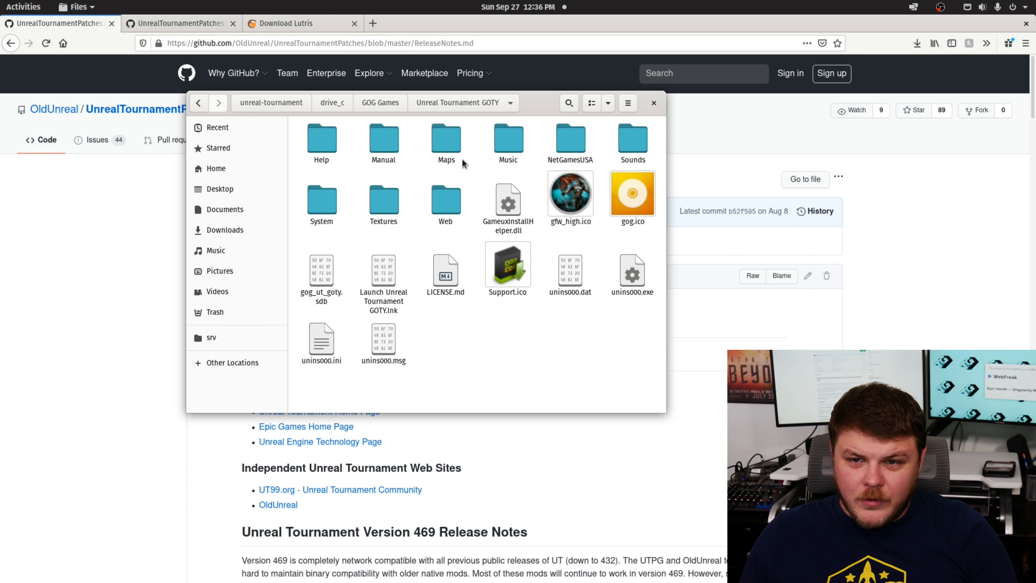
mouse_move(402, 175)
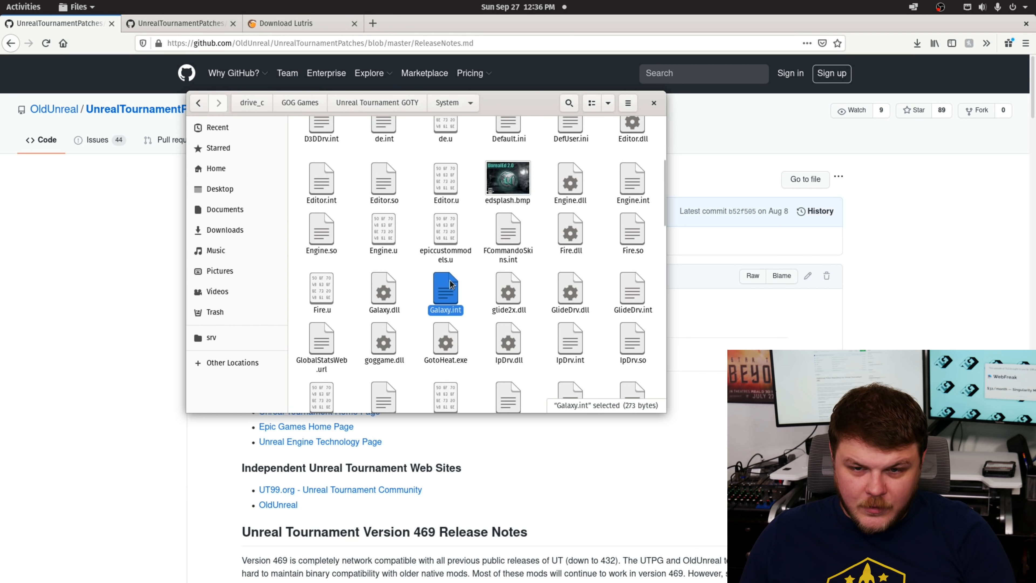
Step: Search the System folder for 'ut', launch ut-bin and accept the Galaxy audio upgrade warning
text(ut)
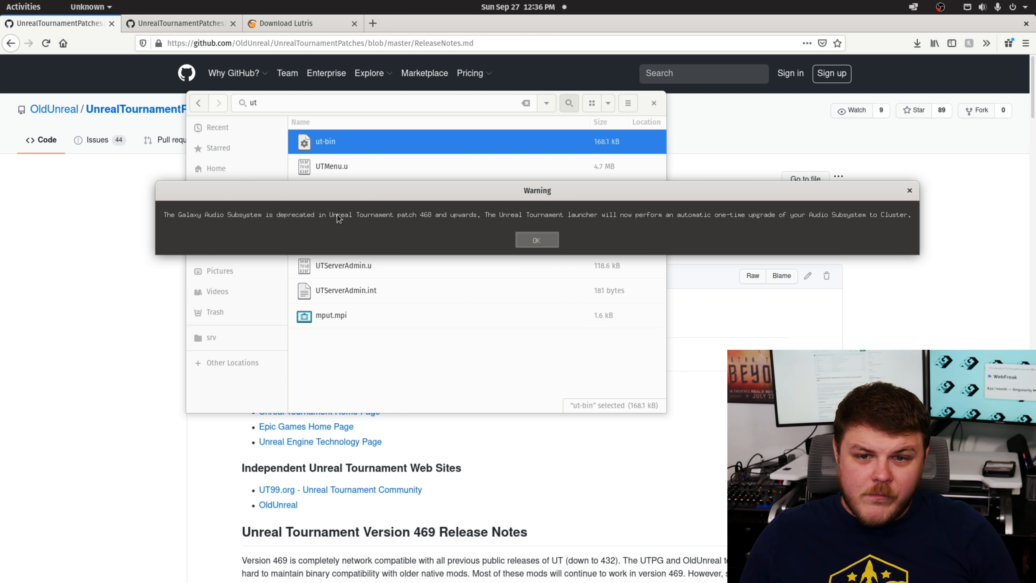
click(537, 240)
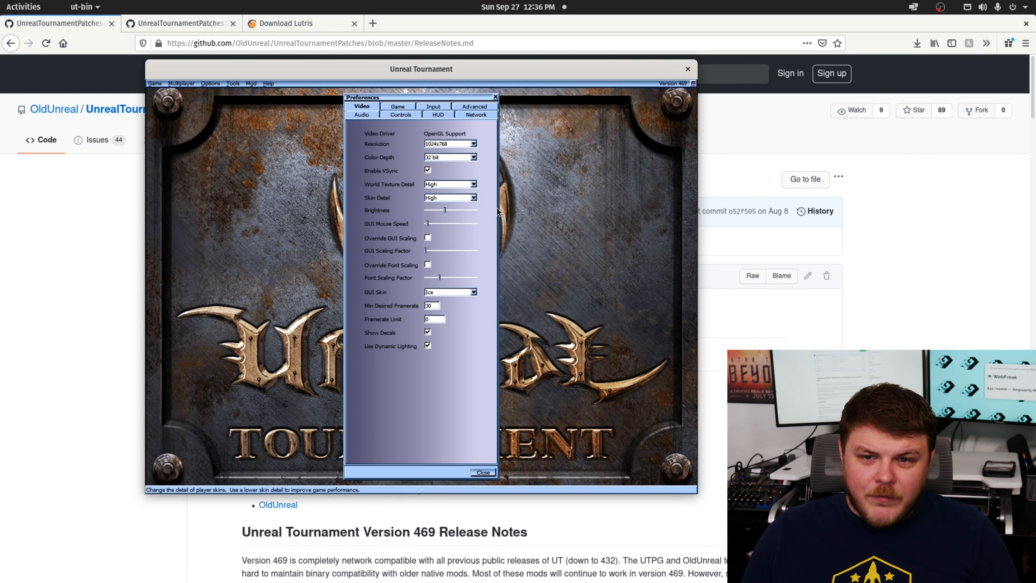
Step: Try the 1920x1016 video mode, answer the Confirm Video Settings Change prompt, and return to the System folder
click(474, 158)
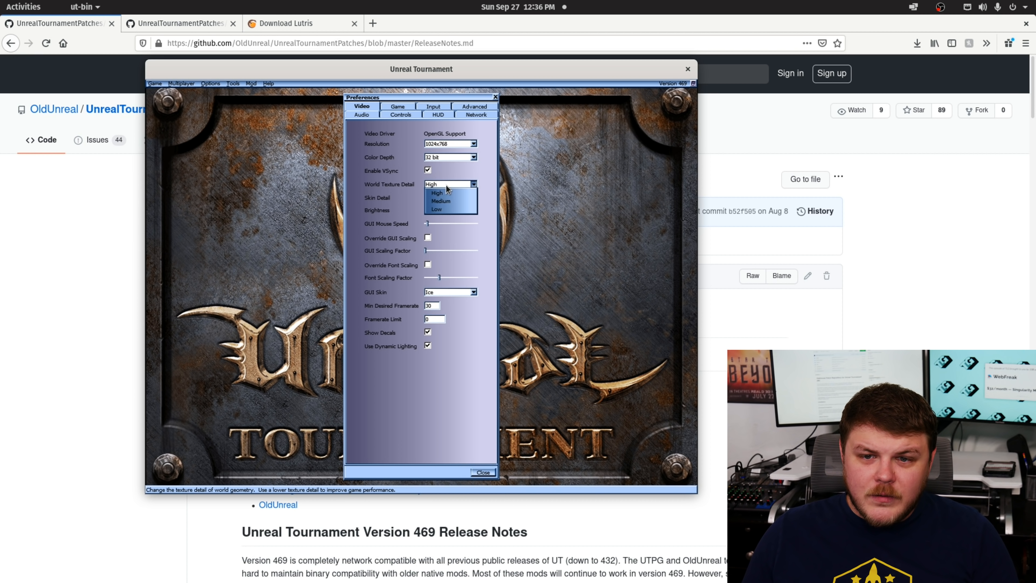
click(437, 192)
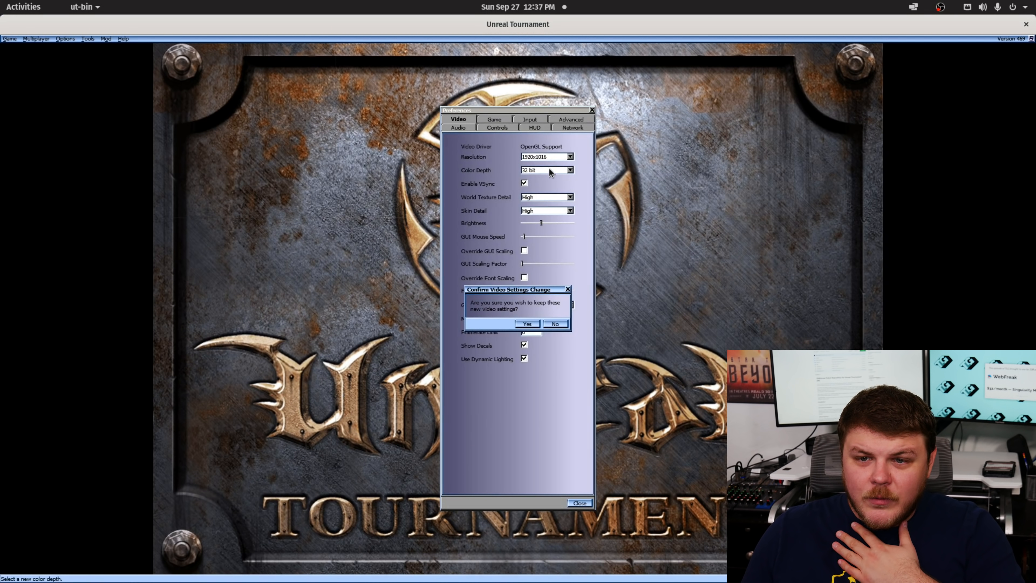
click(527, 324)
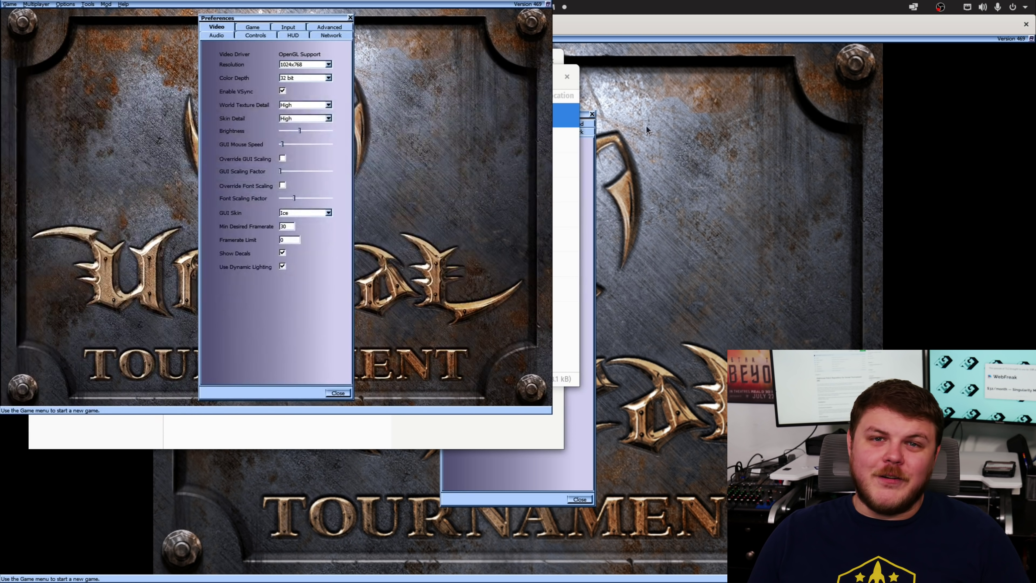
mouse_move(622, 131)
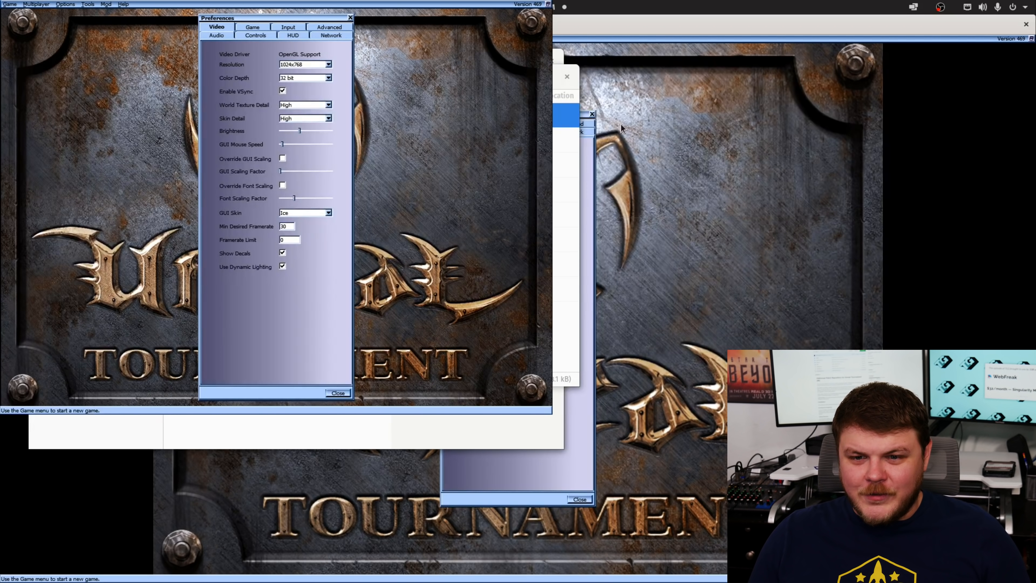
click(328, 64)
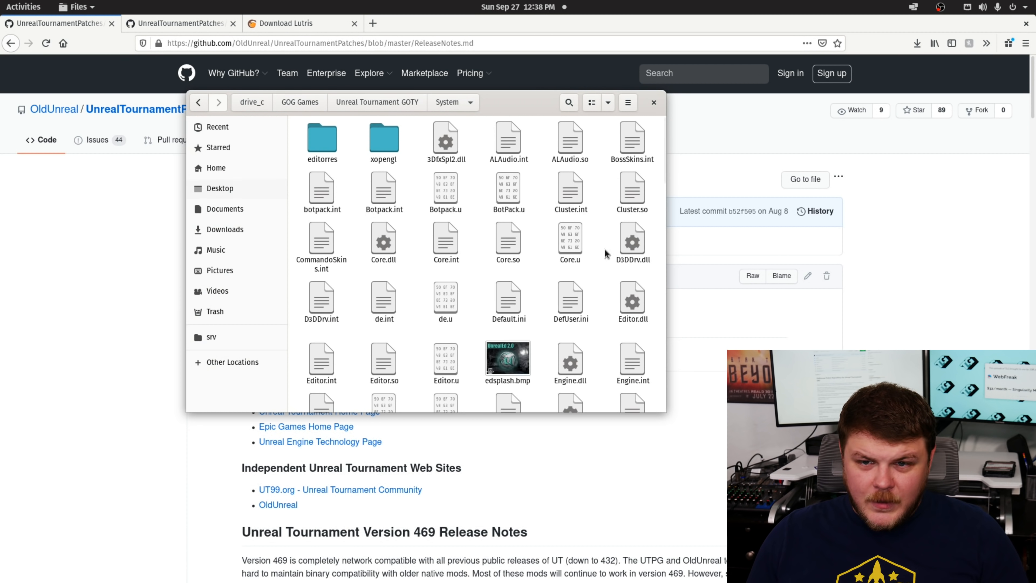
Step: Scroll the System folder down to ut-bin to relaunch the game
scroll(down, 3)
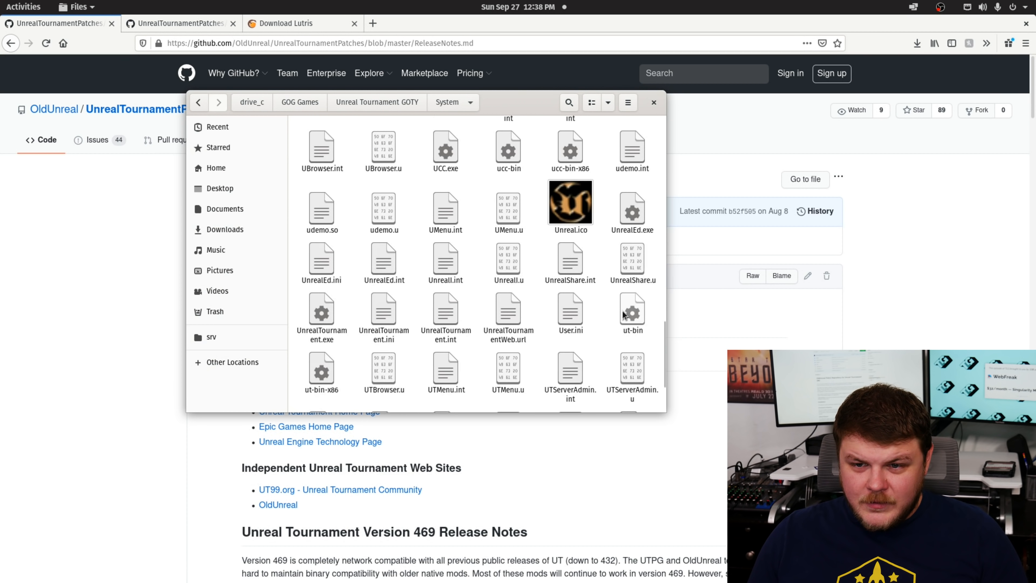
scroll(down, 3)
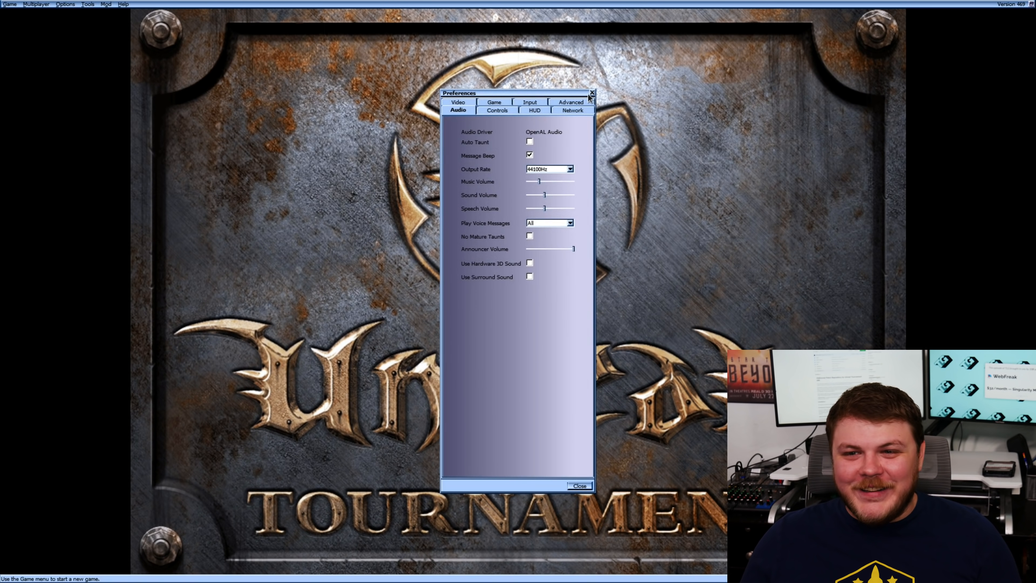
Step: View the Controls key bindings and scroll to the movement entries
click(498, 110)
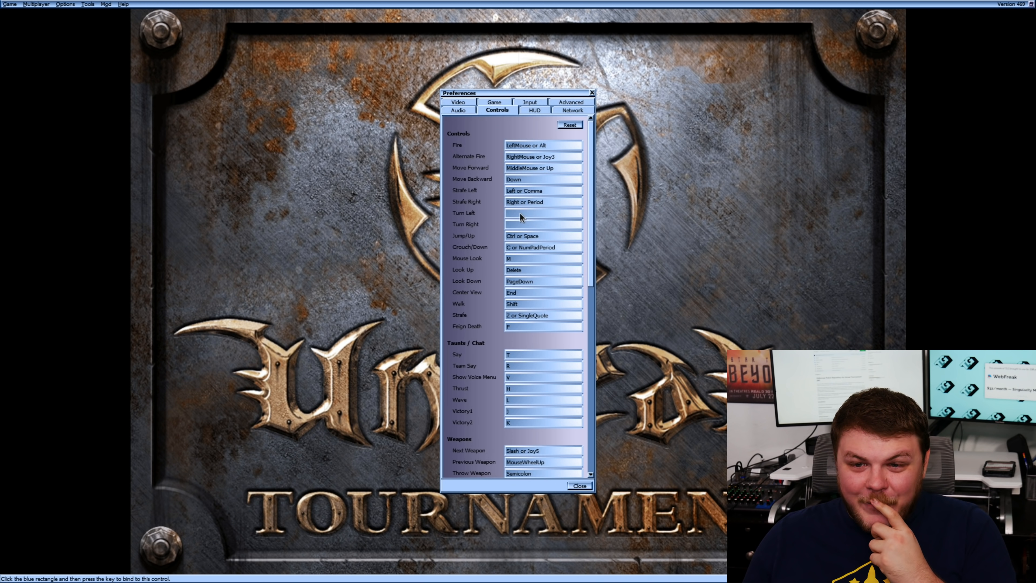
mouse_move(531, 266)
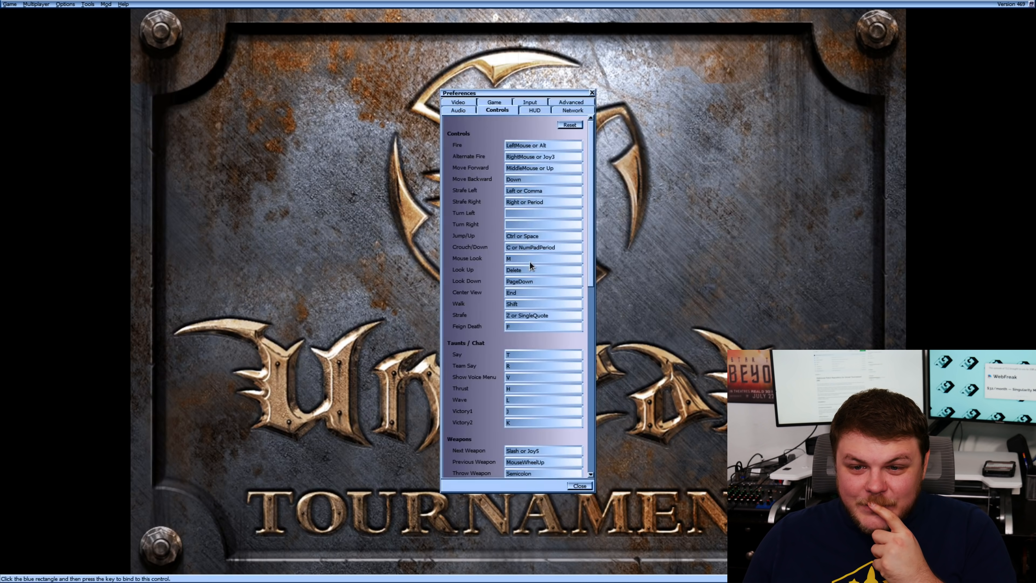
scroll(down, 3)
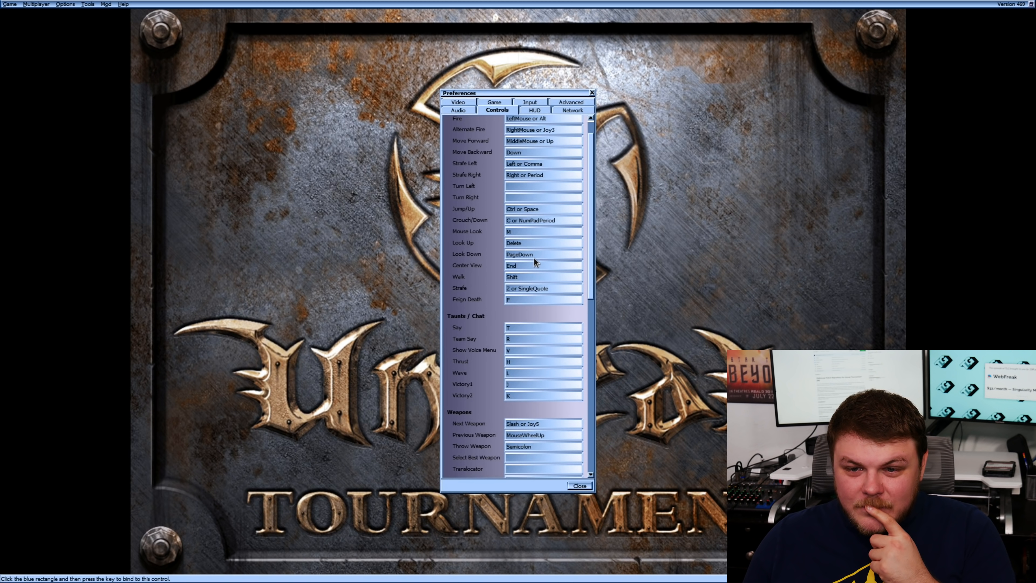
scroll(down, 3)
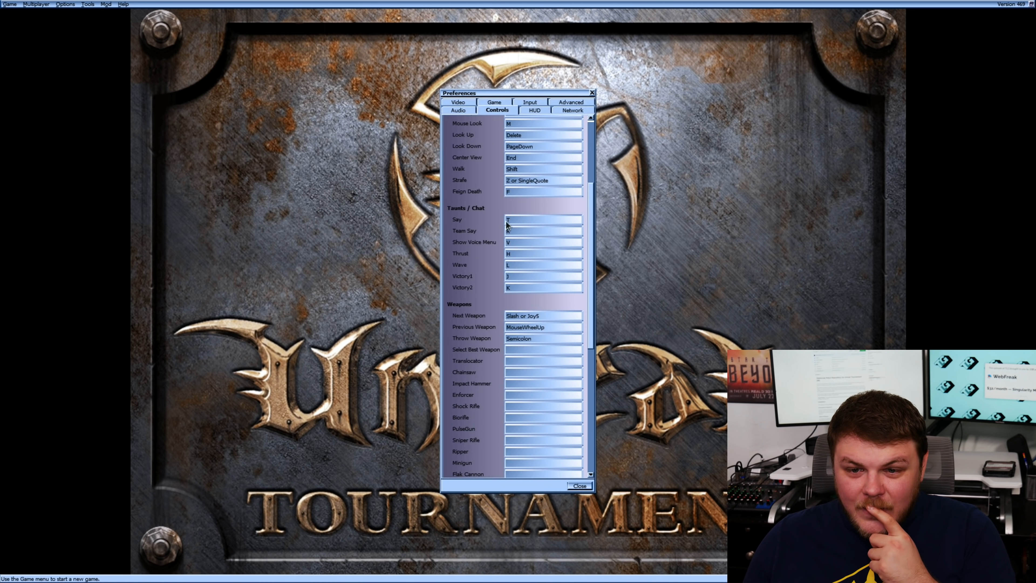
scroll(down, 3)
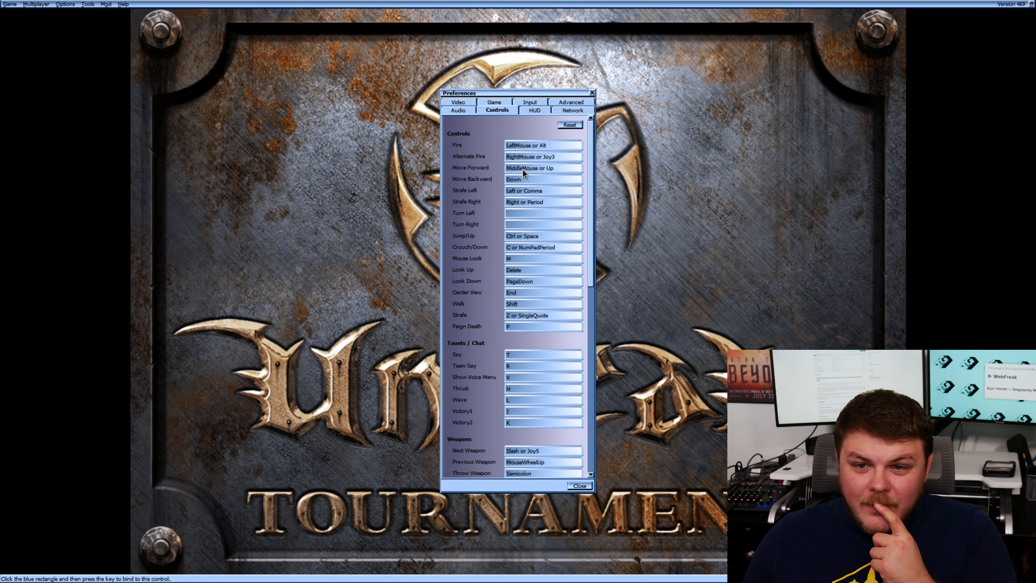
Step: Rebind Move Forward and Move Backward to W and S, then move on to the HUD preferences
click(543, 168)
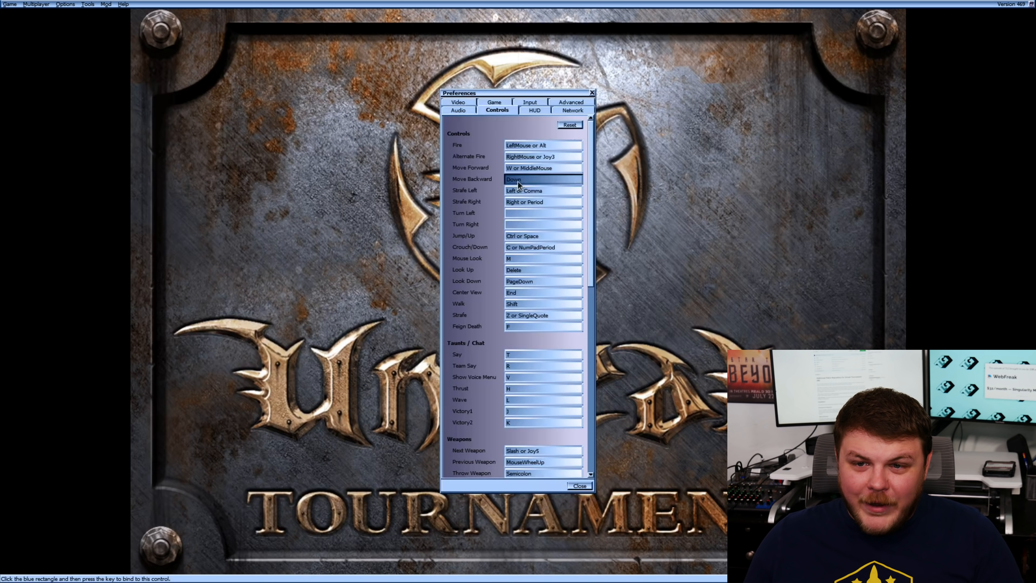
click(544, 190)
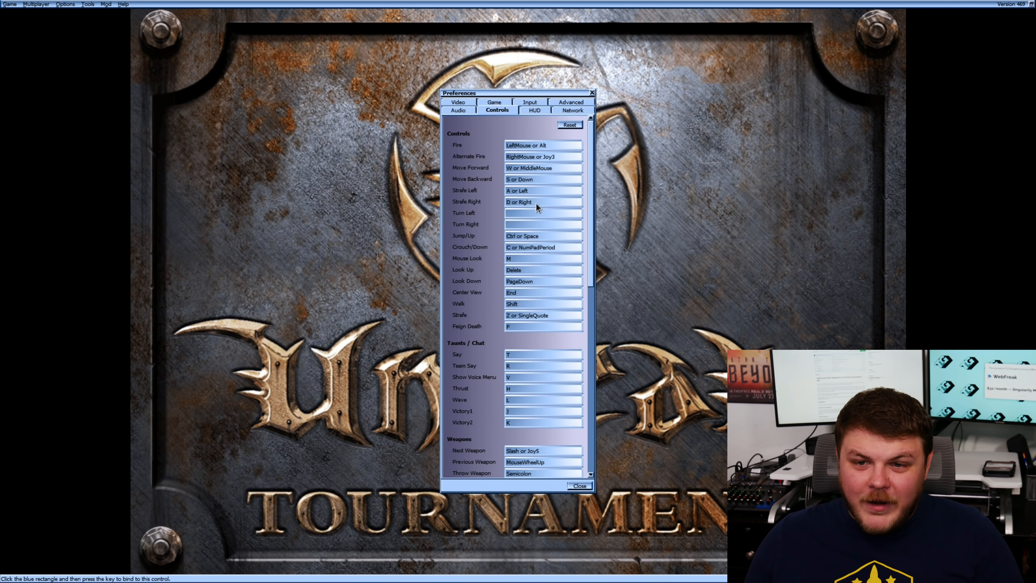
mouse_move(523, 176)
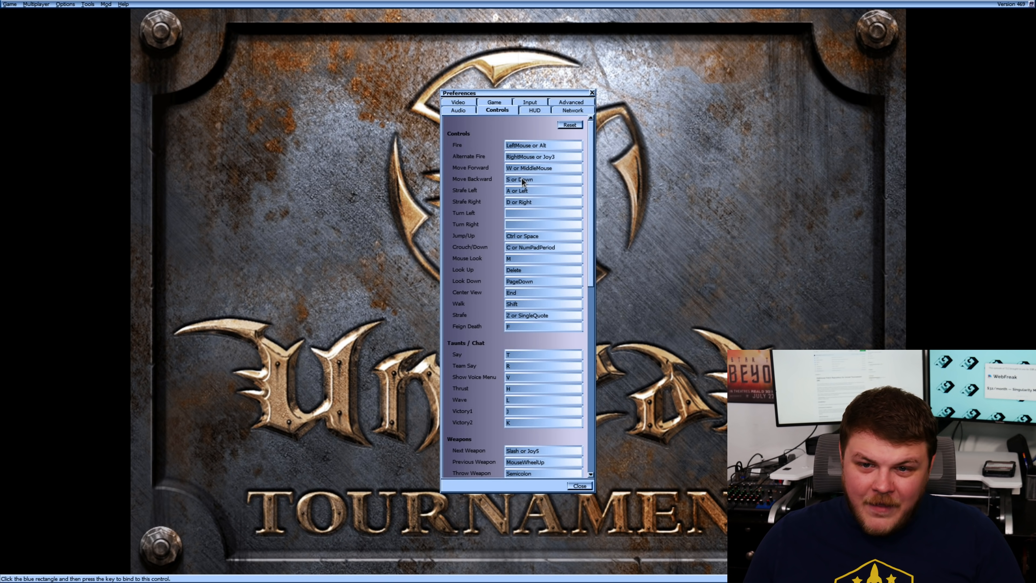
mouse_move(536, 263)
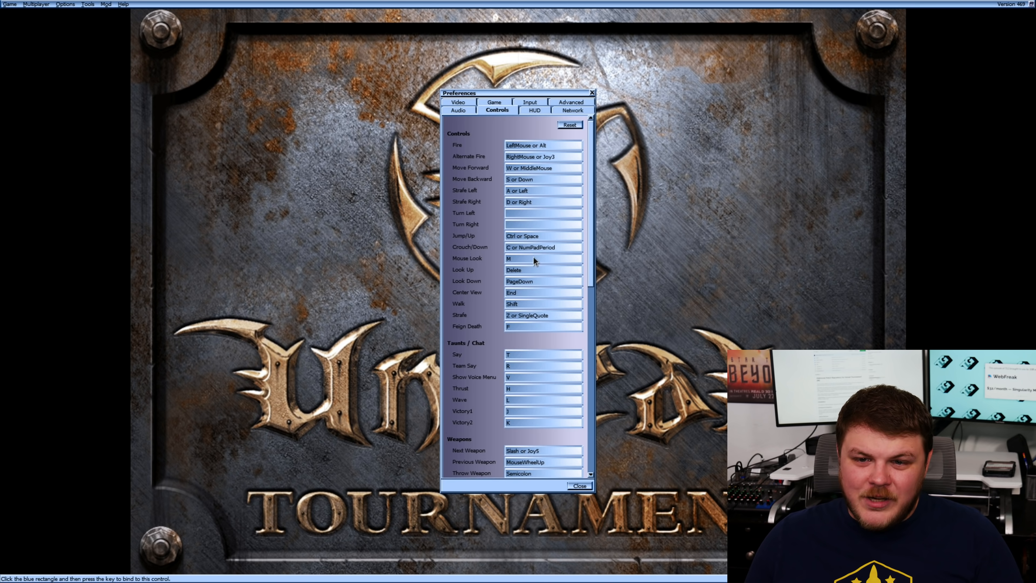
click(535, 110)
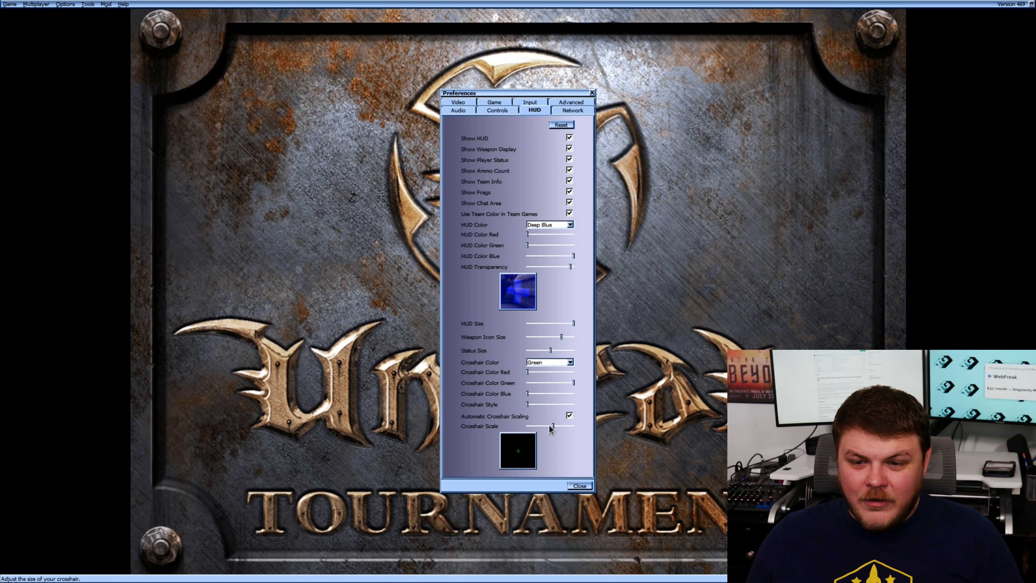
mouse_move(558, 448)
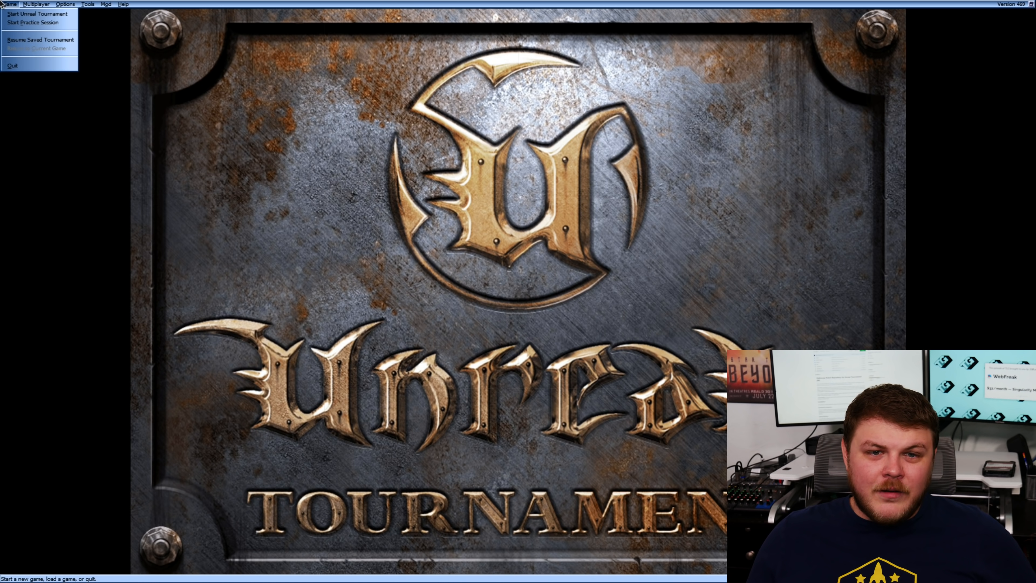
mouse_move(41, 20)
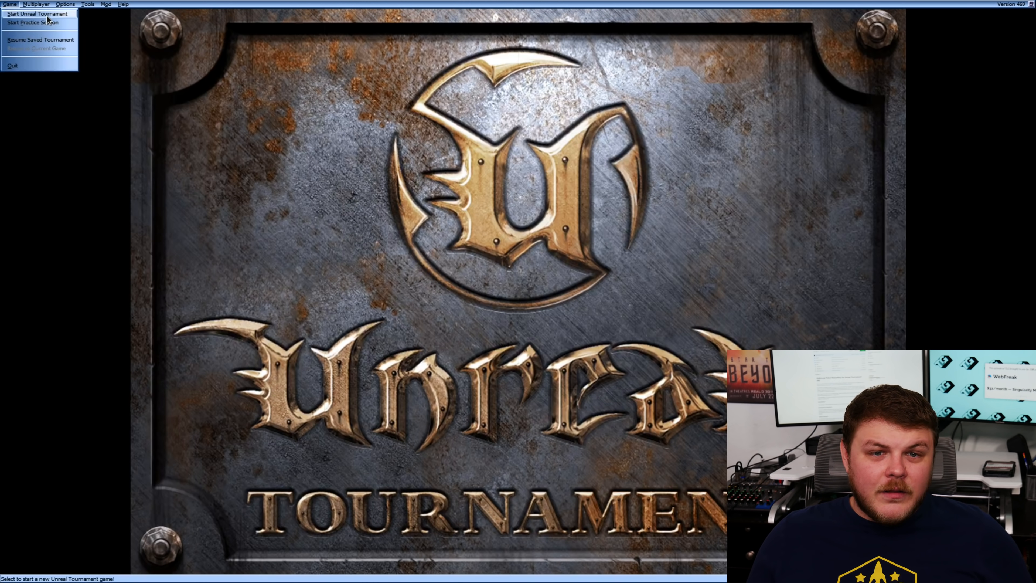
Step: Start a new practice session with Tournament DeathMatch as the game type
click(33, 22)
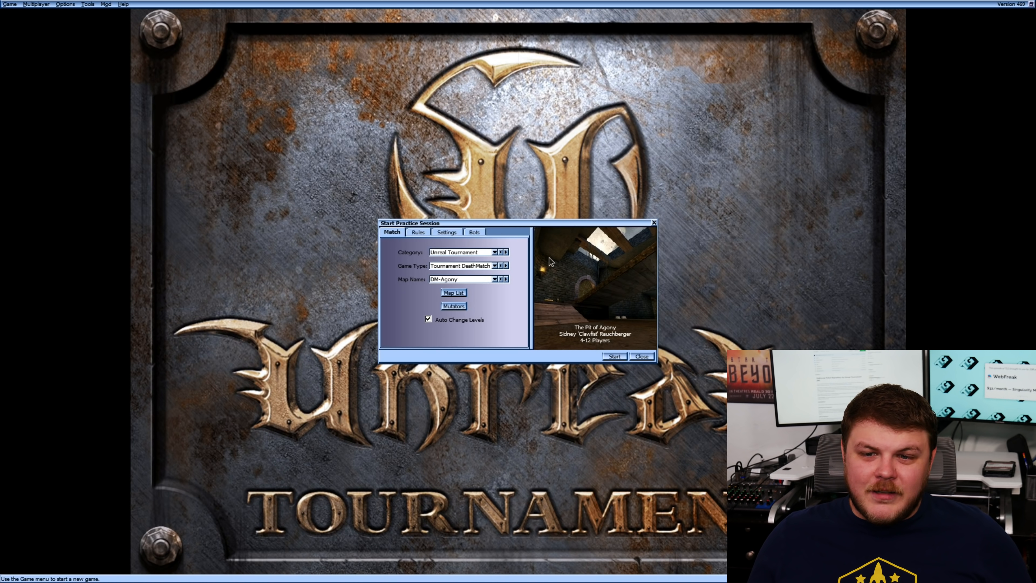
click(495, 252)
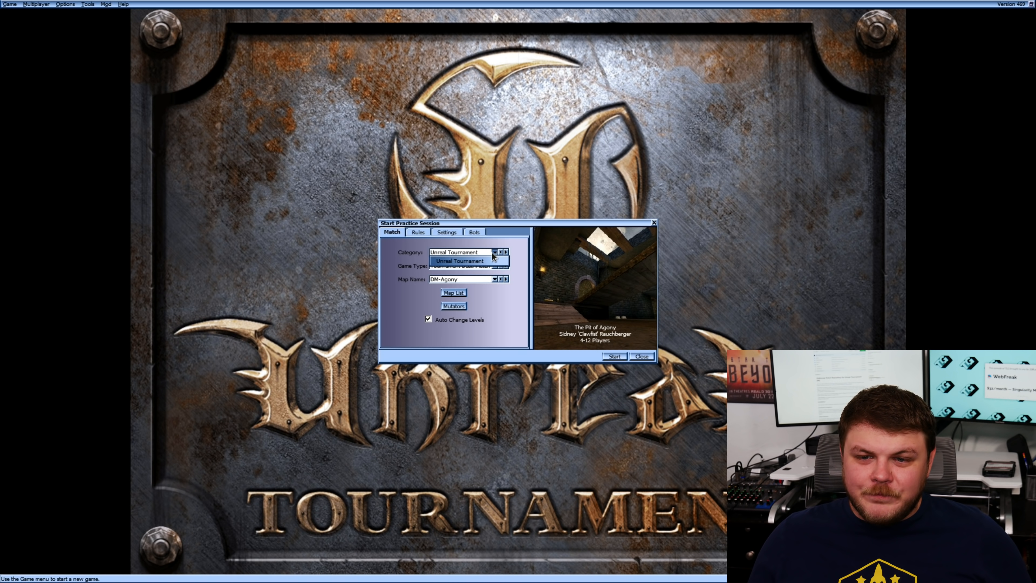
click(495, 265)
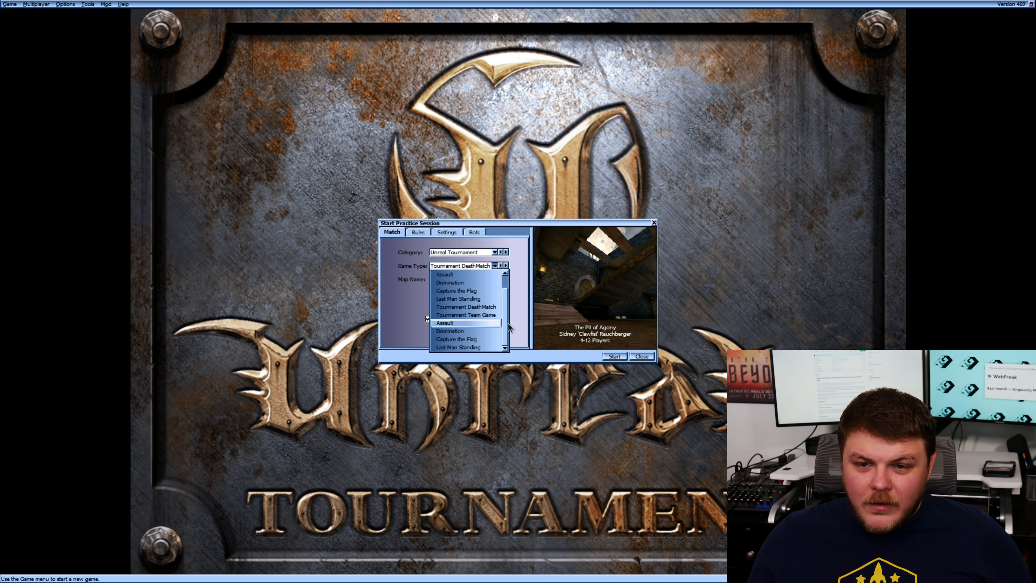
mouse_move(481, 340)
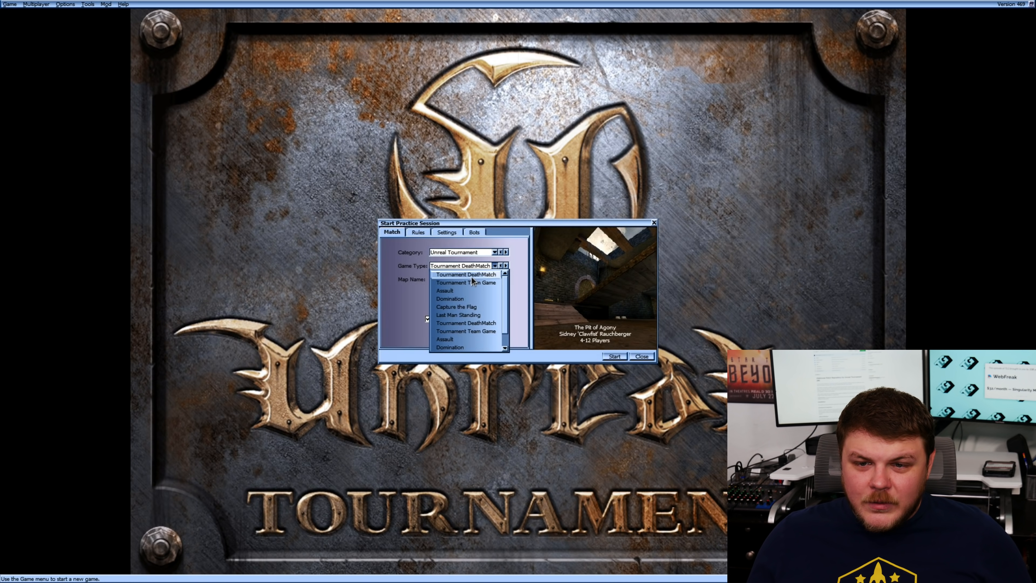
click(496, 278)
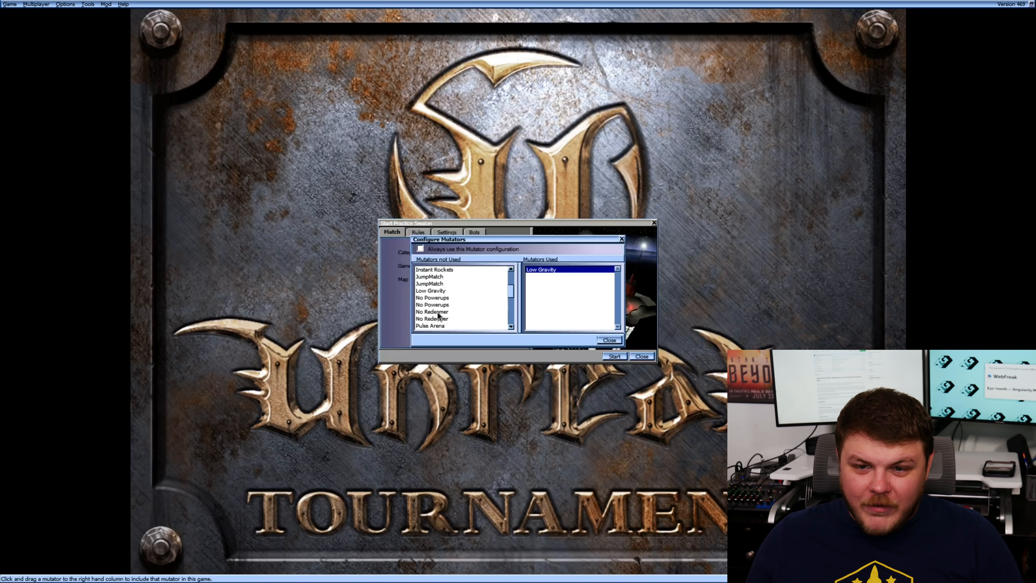
Step: Add the InstaGib mutator, check the bot settings and launch the match on DM-Morpheus
scroll(up, 3)
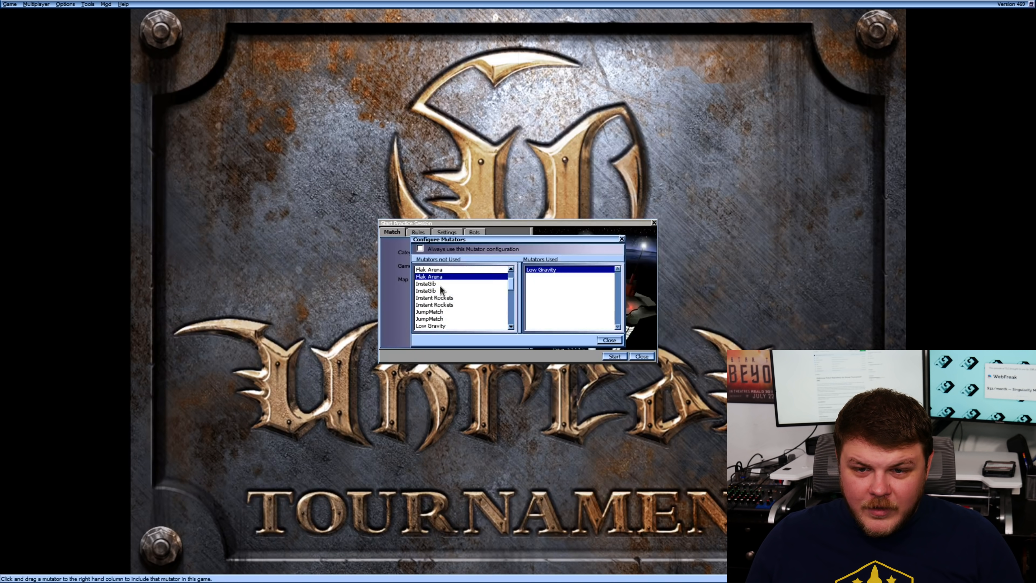
drag(427, 283, 568, 277)
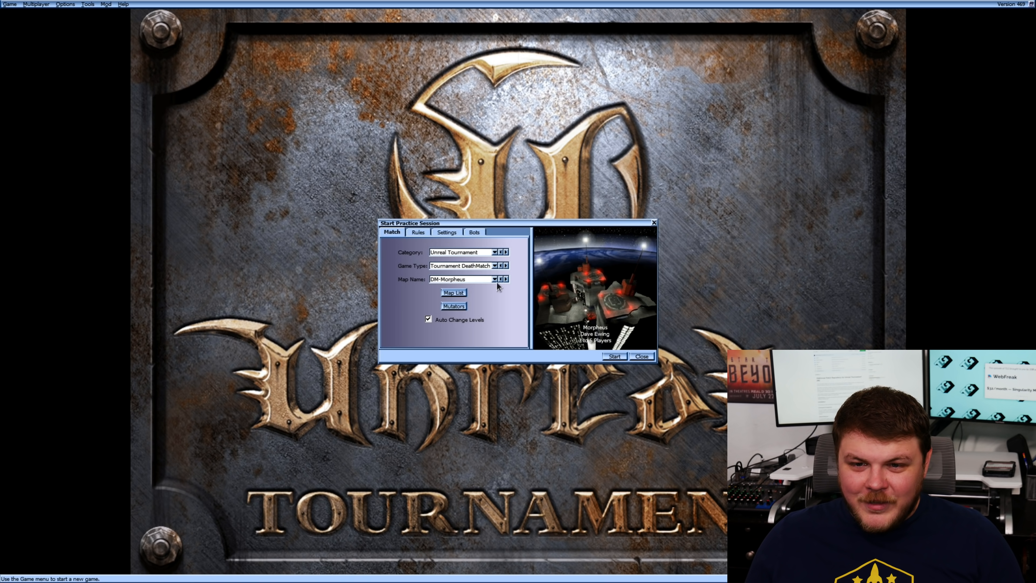
click(475, 232)
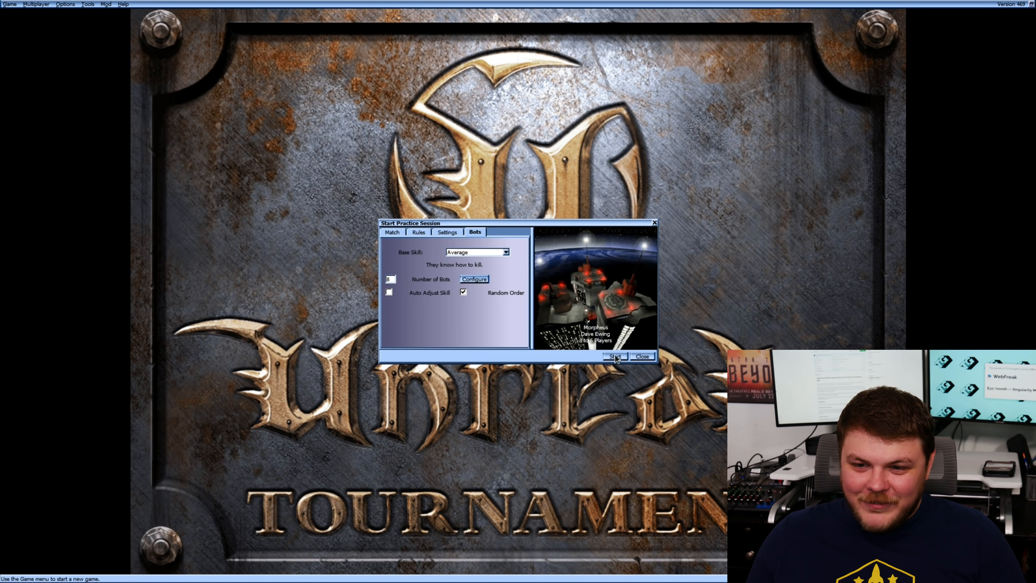
click(616, 356)
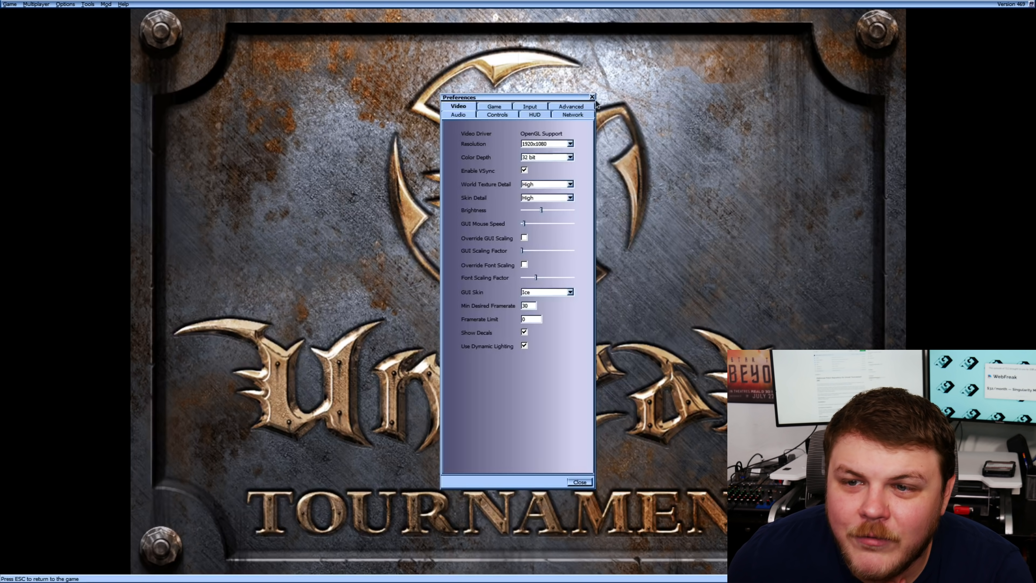
Step: Visit Options > Player Setup for the player, then return to the menu background
click(66, 4)
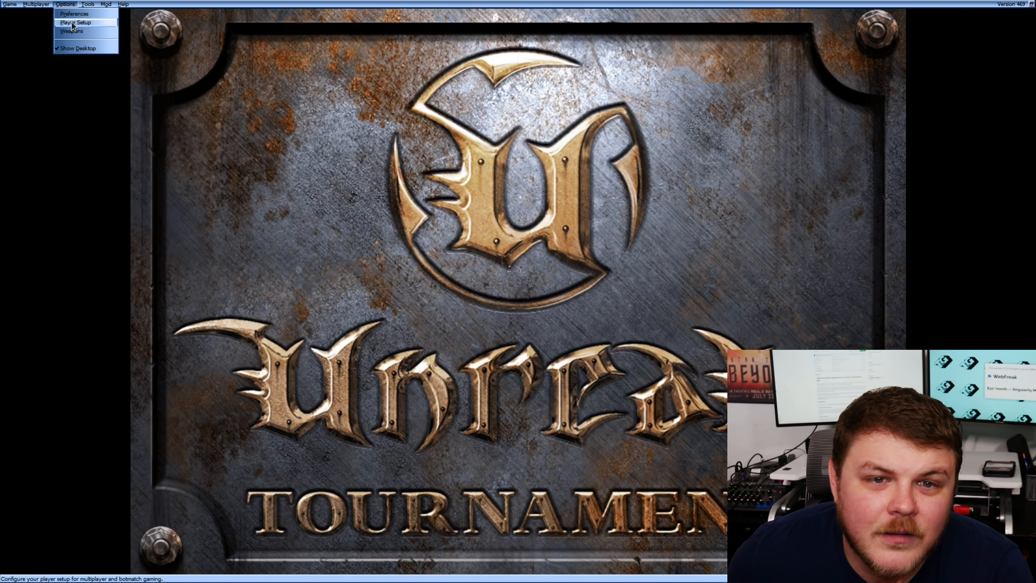
click(74, 22)
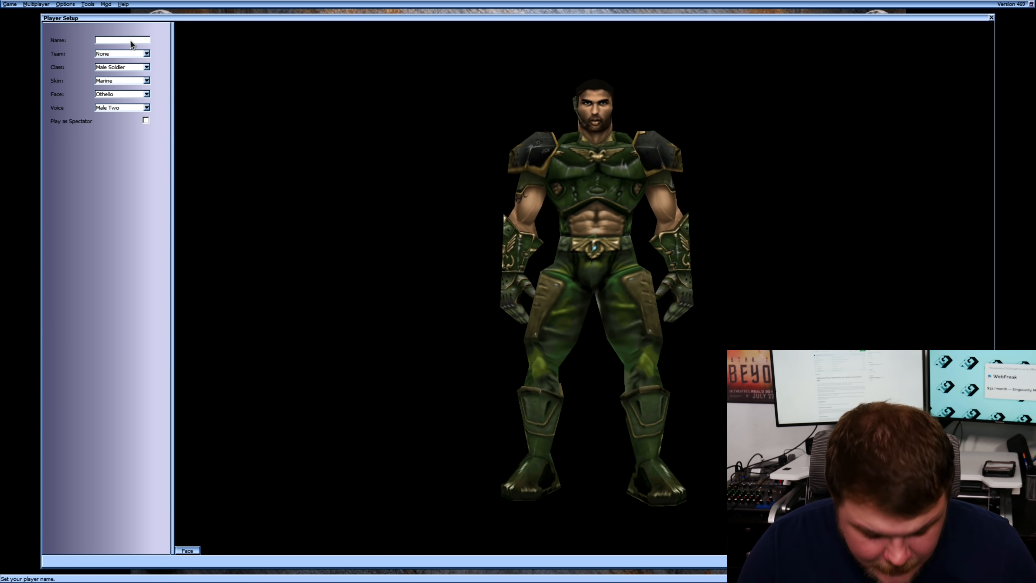
key(Super)
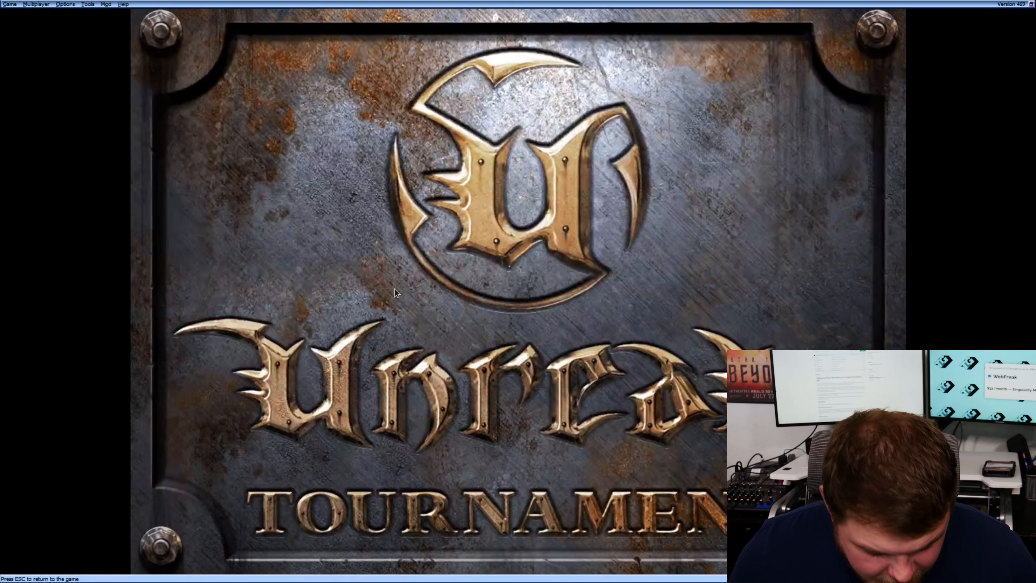
Step: Return to the running low-gravity deathmatch on Morpheus and play, ranked 2 of 9
key(Escape)
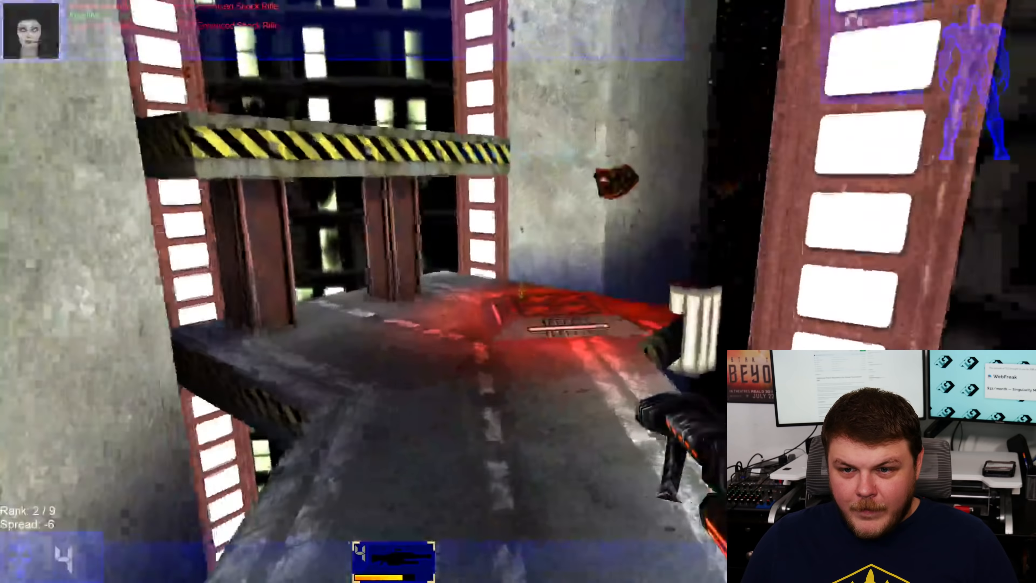
mouse_move(518, 292)
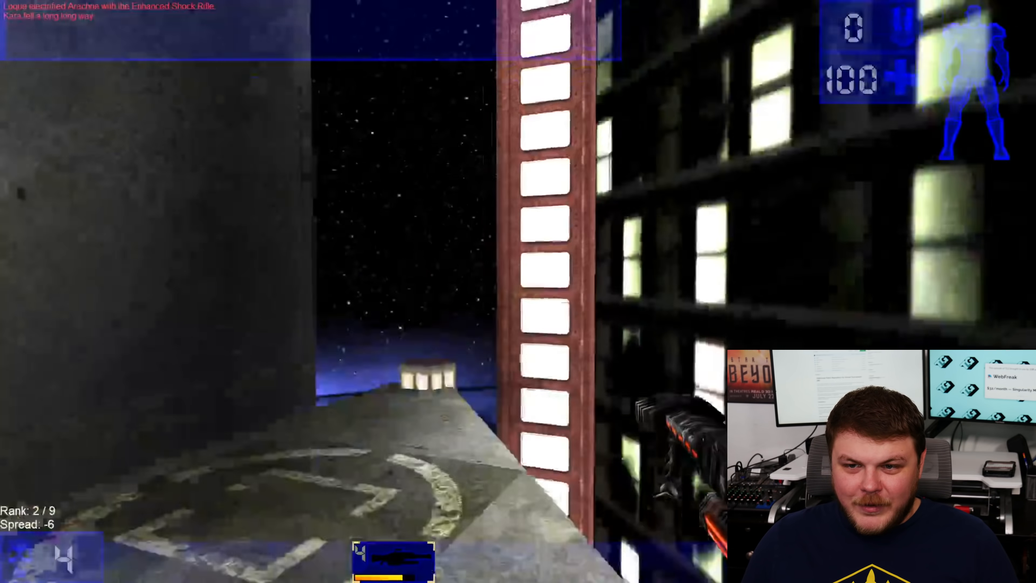